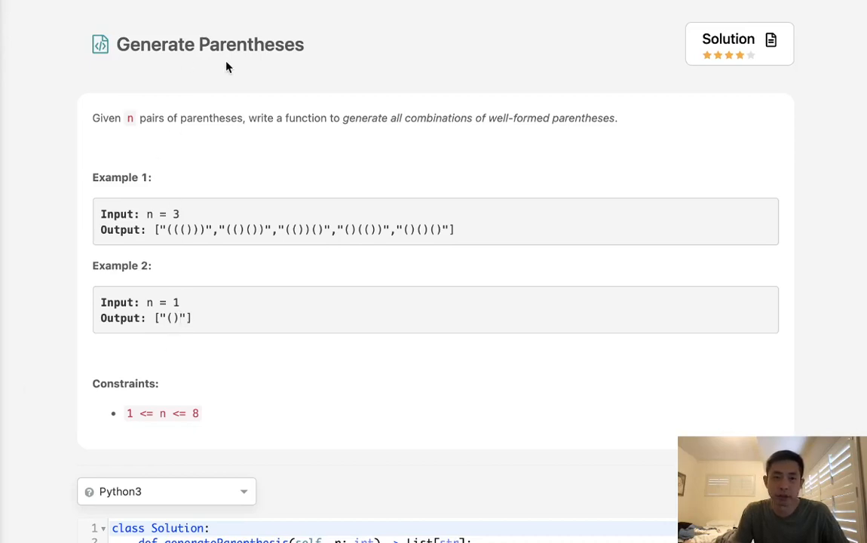
pyautogui.moveTo(169, 131)
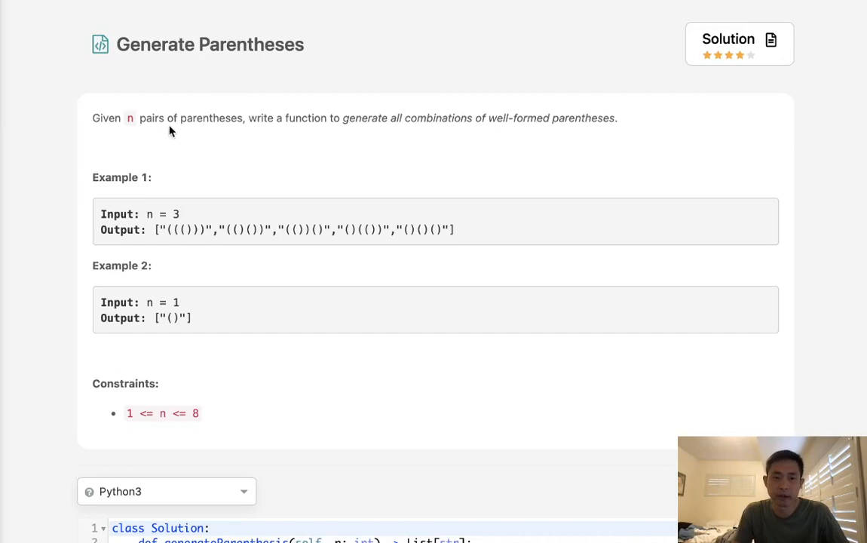
pyautogui.moveTo(338, 136)
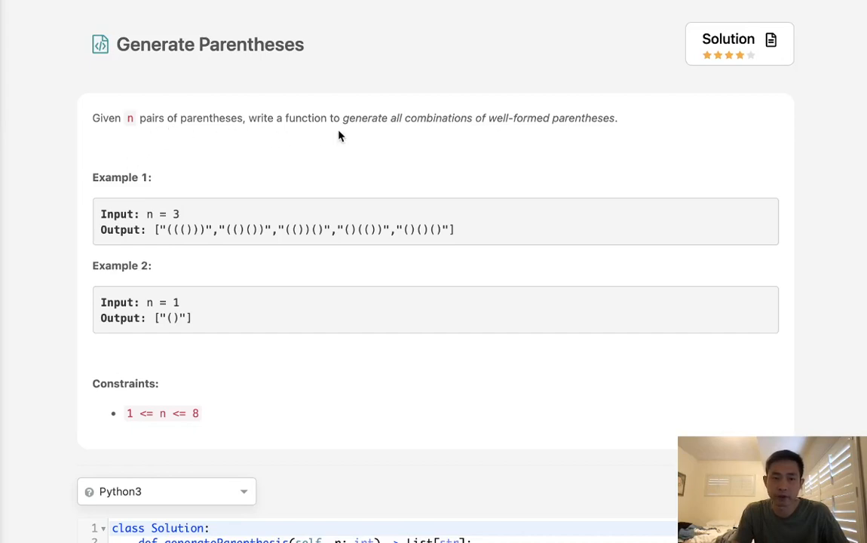
pyautogui.moveTo(530, 134)
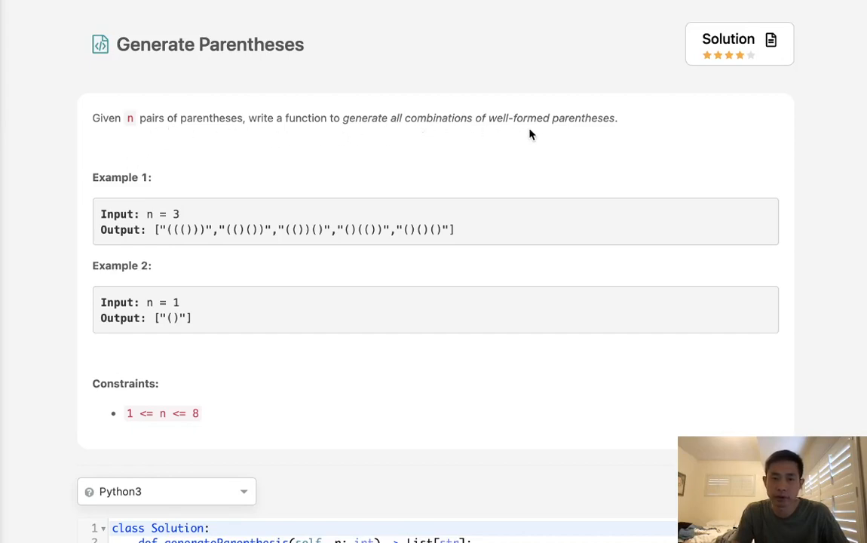
pyautogui.moveTo(530, 214)
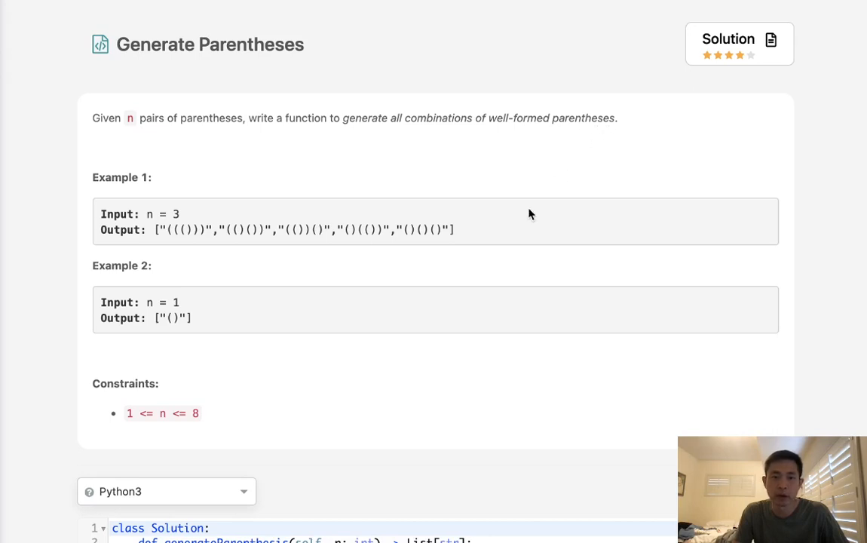
pyautogui.moveTo(174, 232)
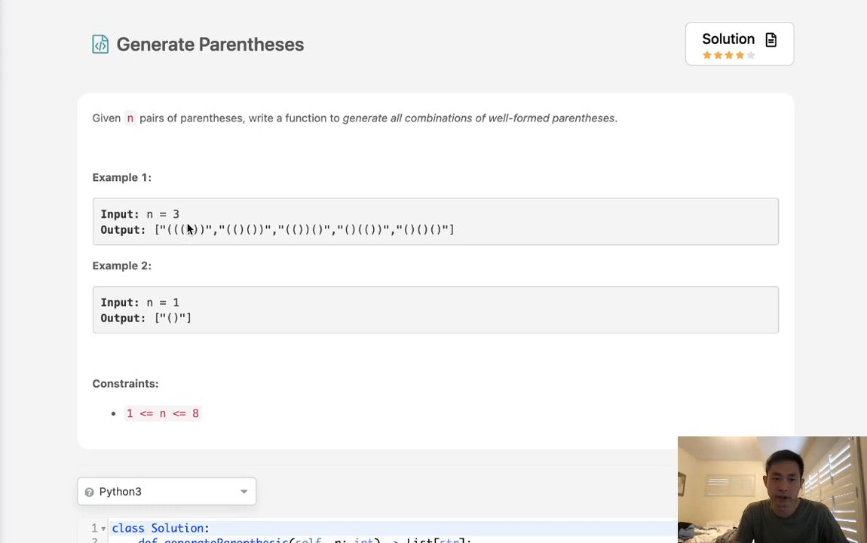
pyautogui.moveTo(169, 251)
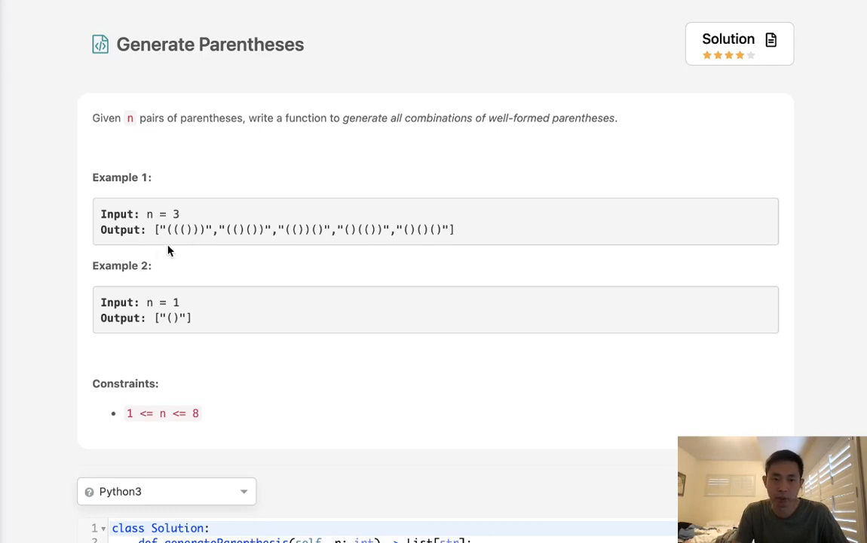
pyautogui.moveTo(185, 234)
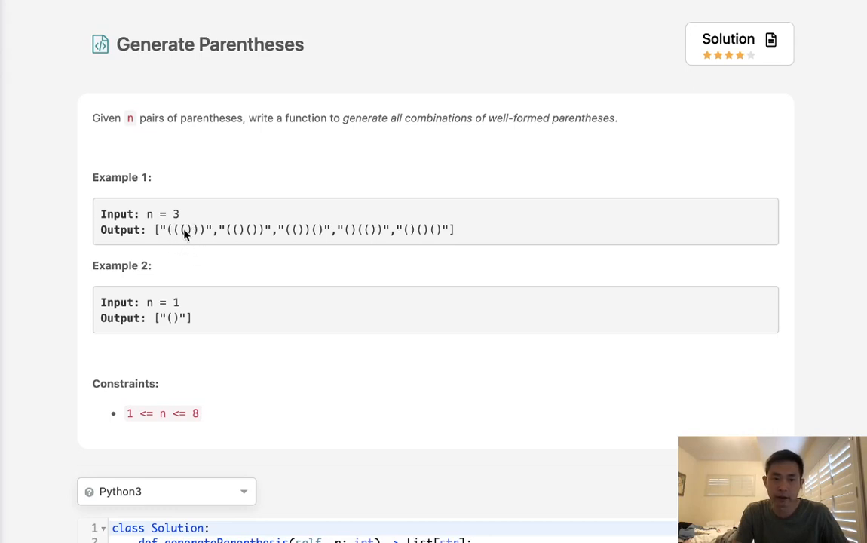
pyautogui.moveTo(160, 261)
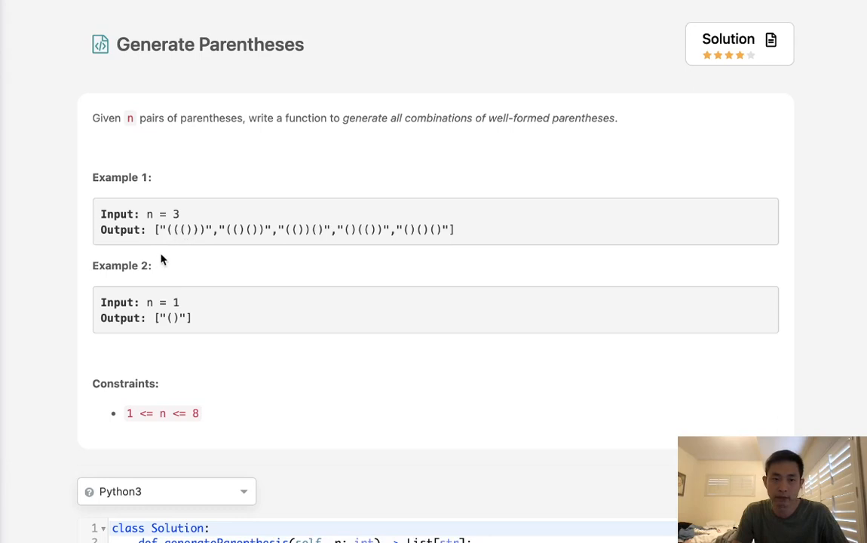
pyautogui.moveTo(200, 256)
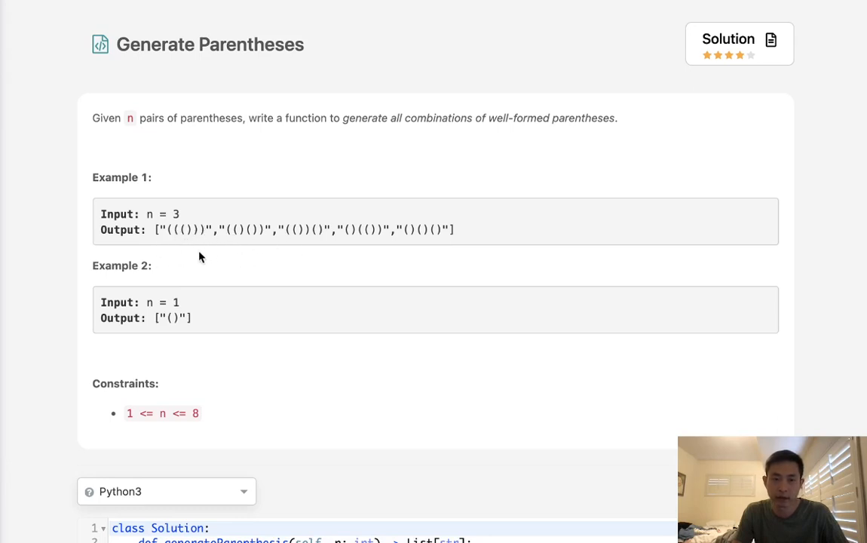
pyautogui.moveTo(215, 335)
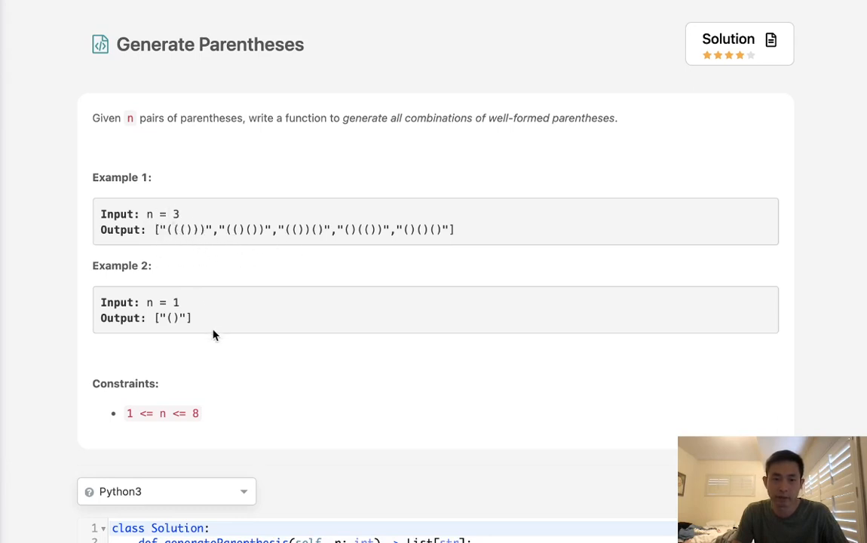
# Add 'output = []' and define the helper rec(left, right, stack, cand)
pyautogui.scroll(-3)
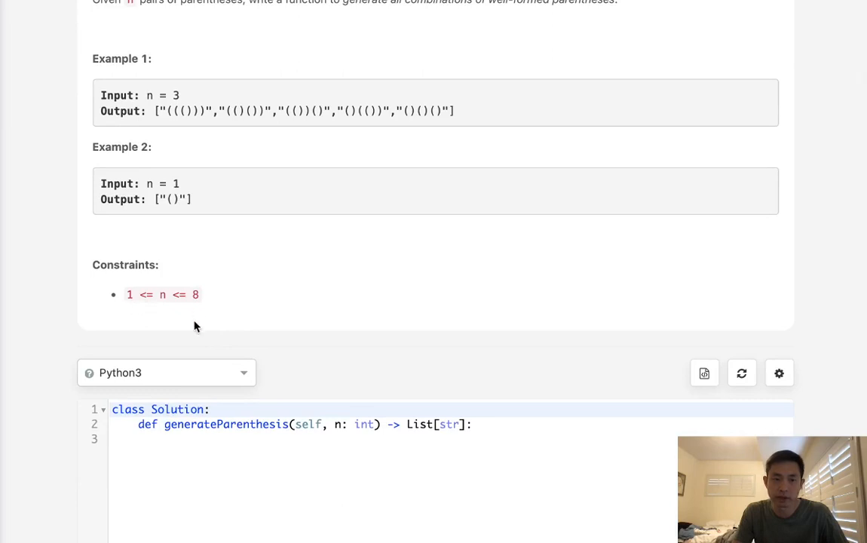
pyautogui.moveTo(247, 121)
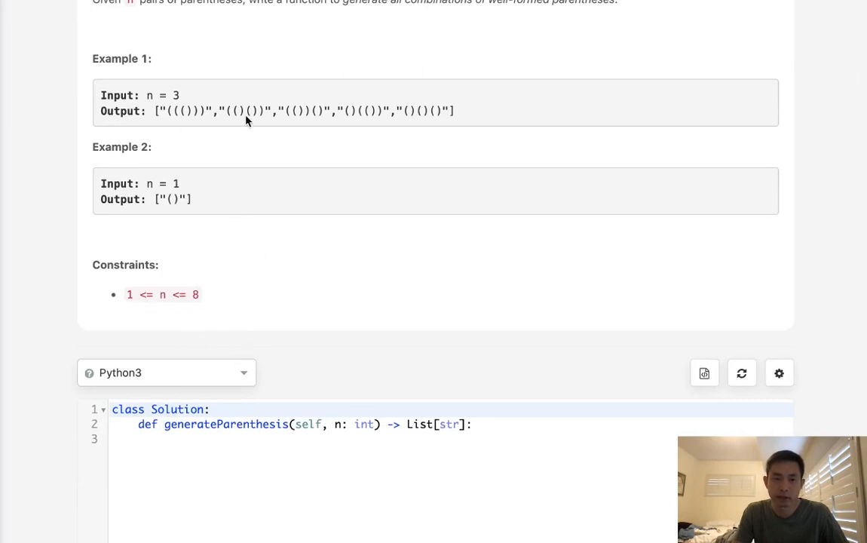
pyautogui.moveTo(294, 279)
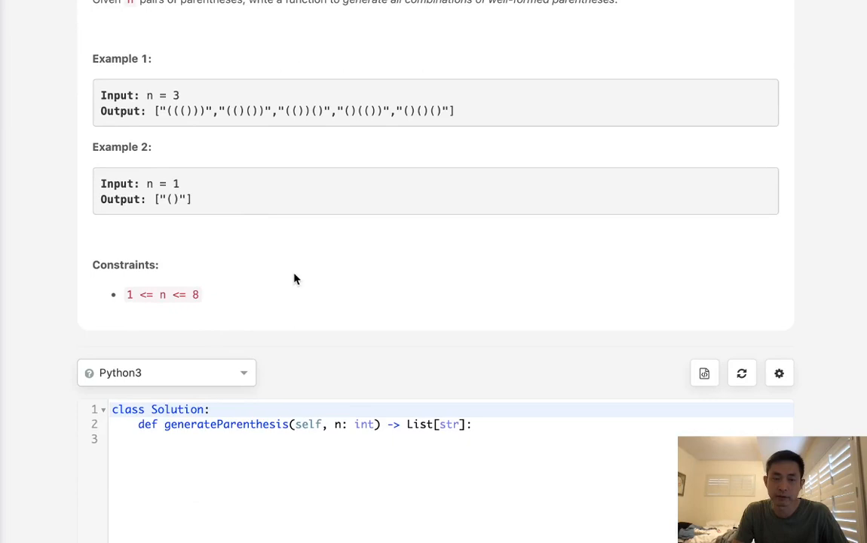
pyautogui.moveTo(320, 278)
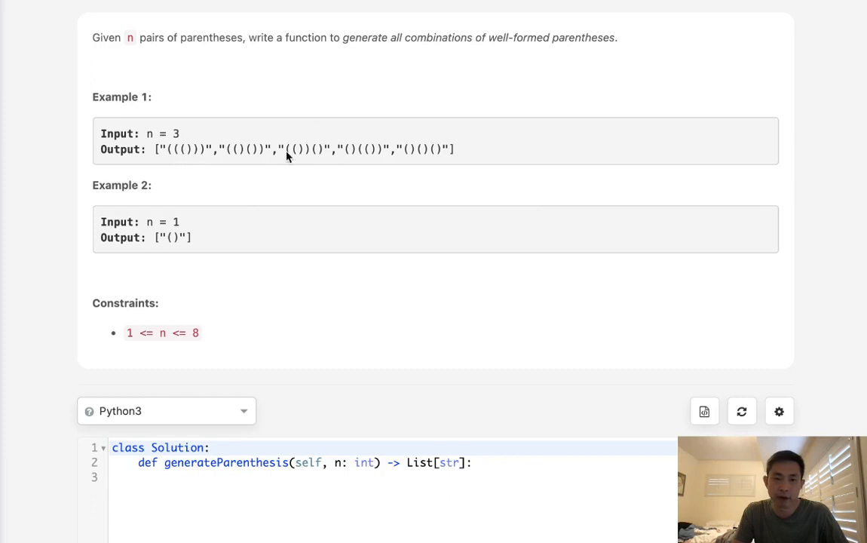
pyautogui.moveTo(229, 213)
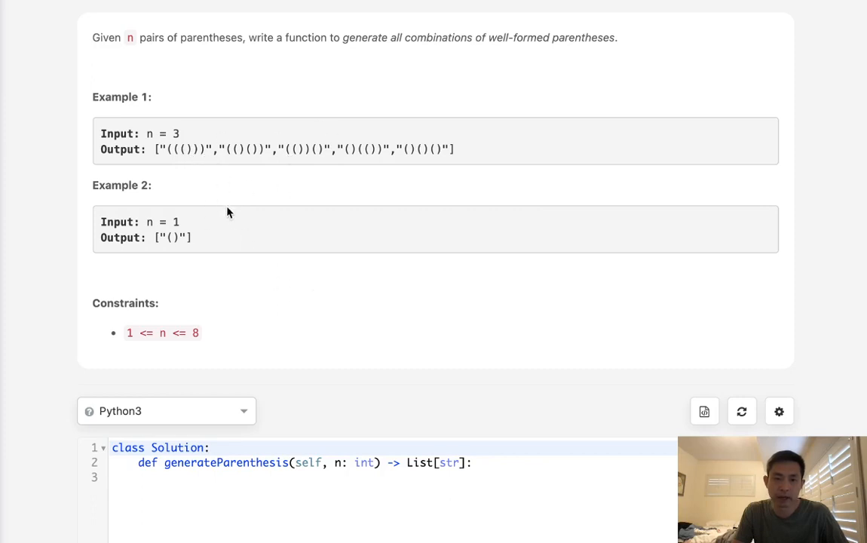
pyautogui.moveTo(189, 159)
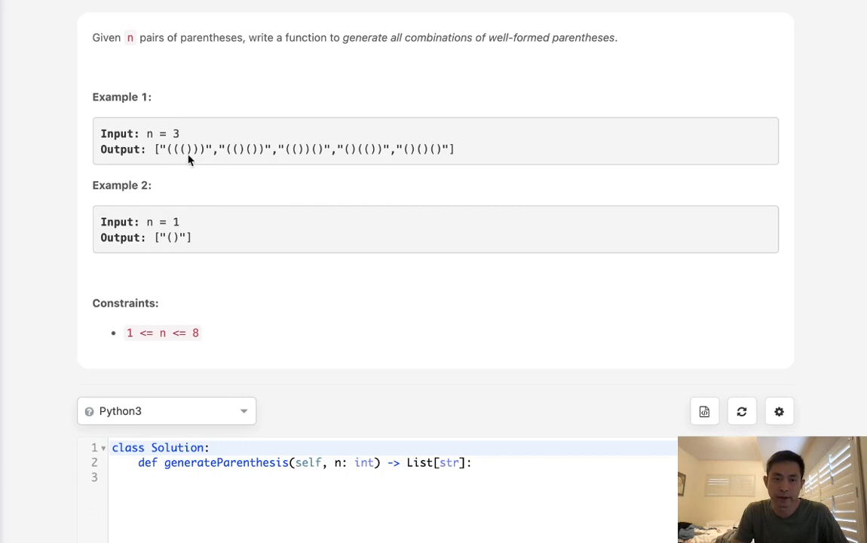
pyautogui.moveTo(227, 161)
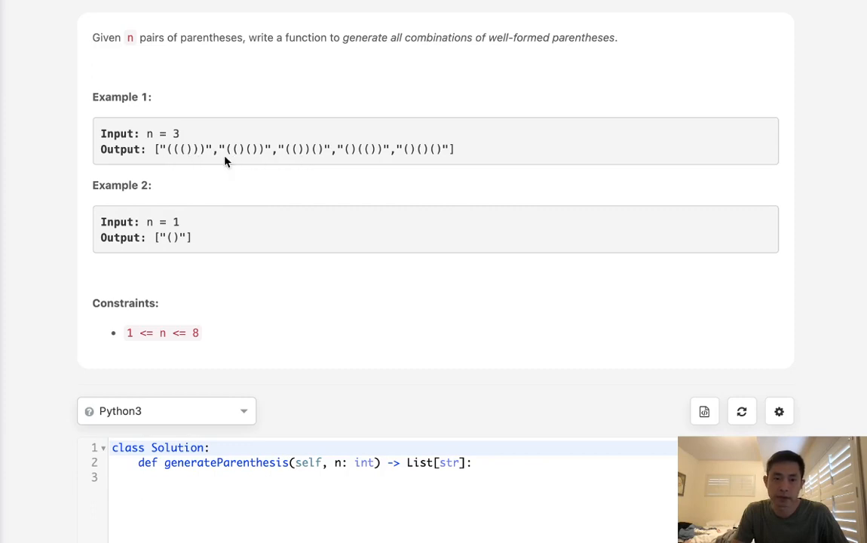
pyautogui.moveTo(293, 200)
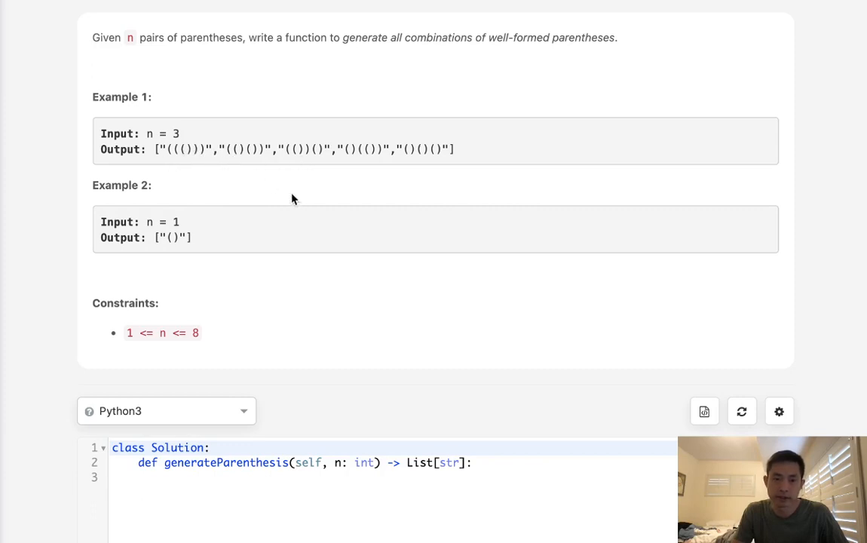
pyautogui.moveTo(343, 373)
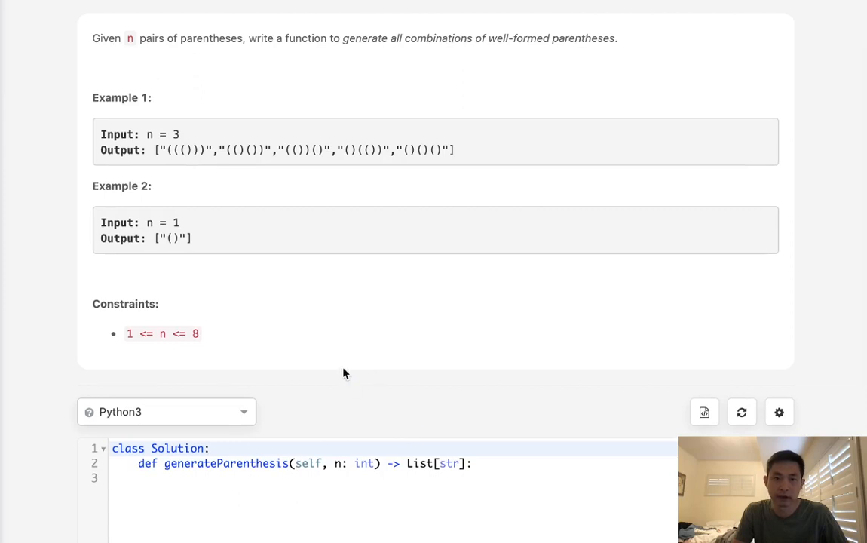
pyautogui.moveTo(168, 161)
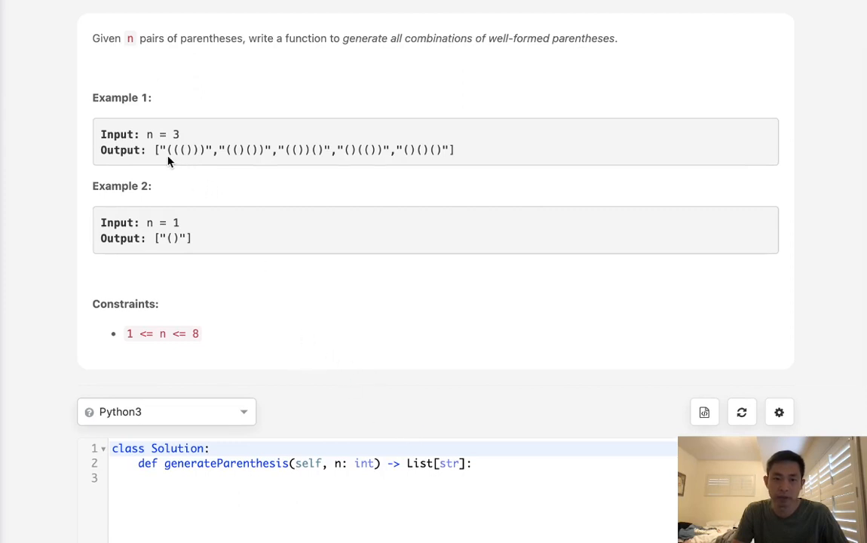
pyautogui.moveTo(348, 371)
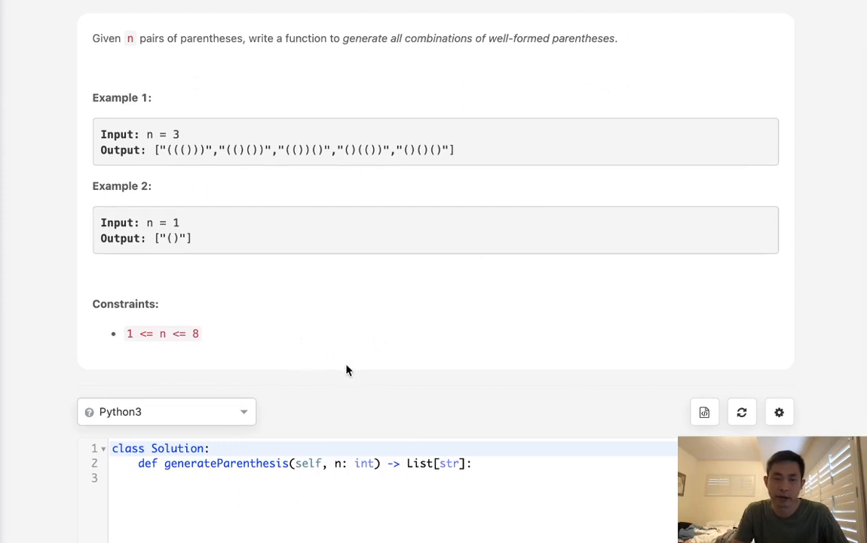
pyautogui.moveTo(202, 204)
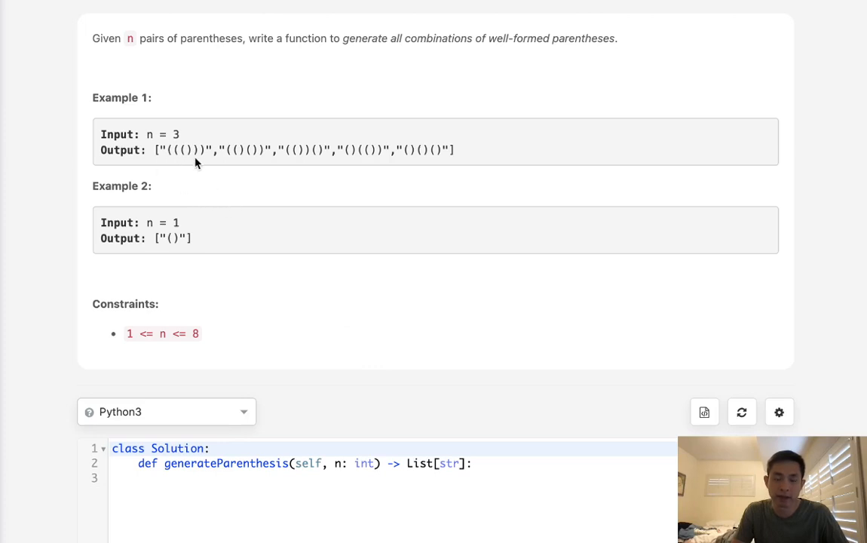
pyautogui.moveTo(216, 236)
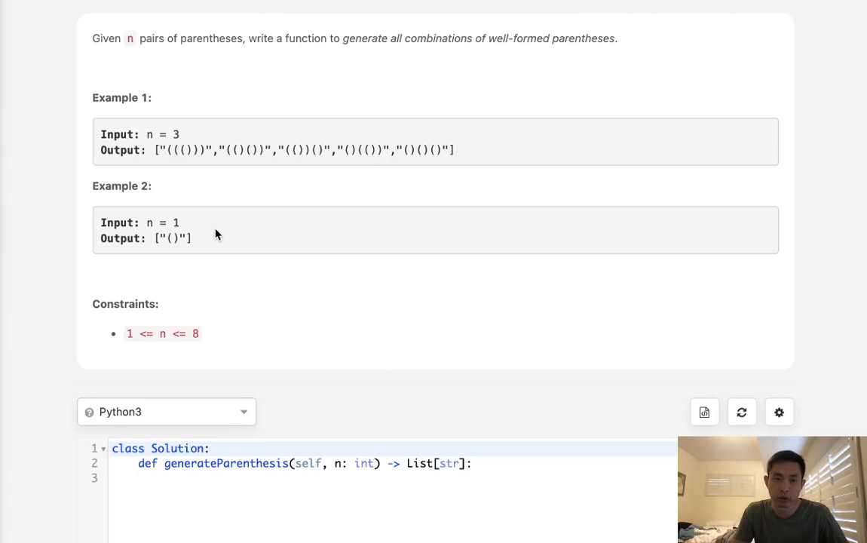
pyautogui.moveTo(203, 356)
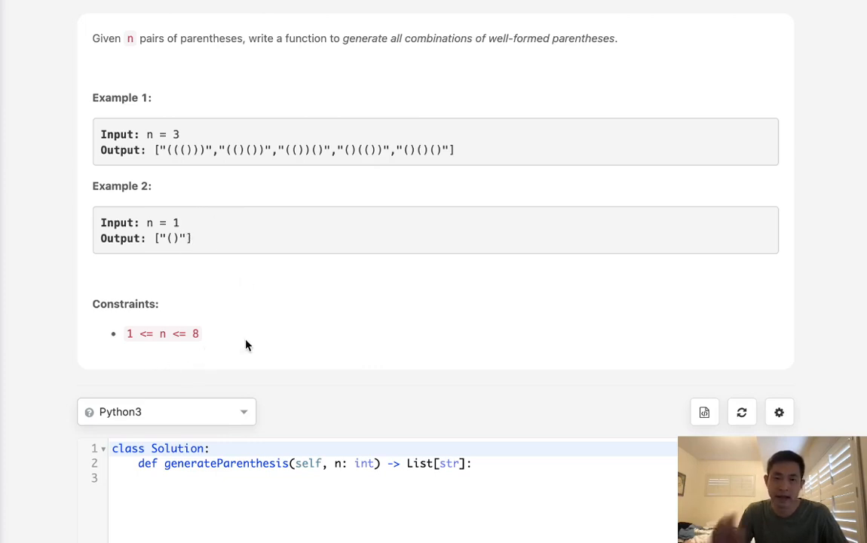
pyautogui.moveTo(193, 190)
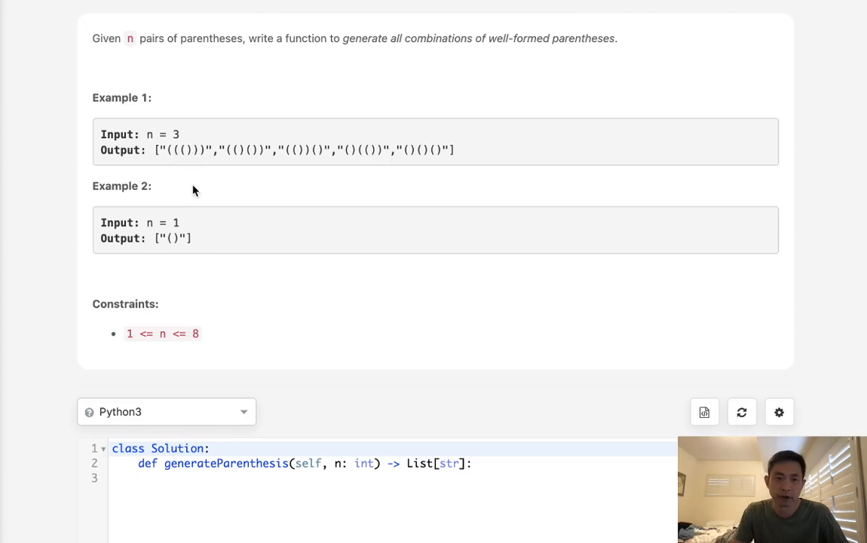
pyautogui.moveTo(343, 305)
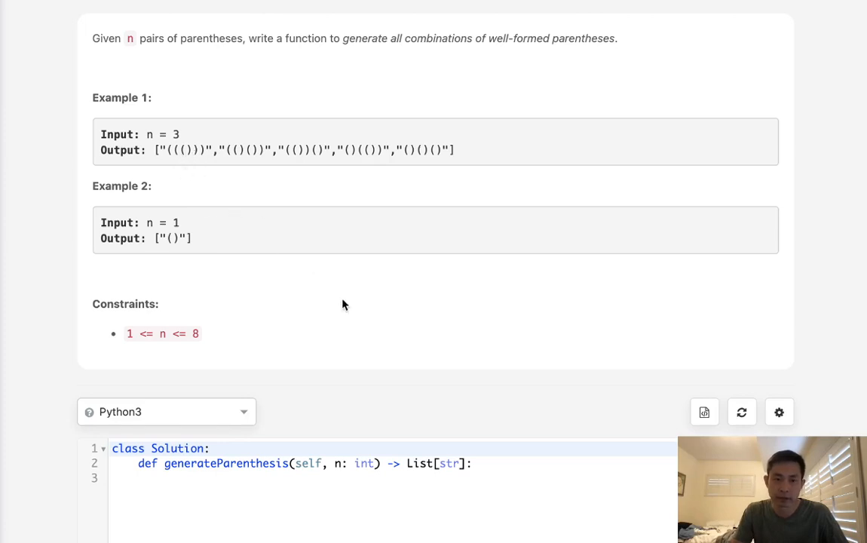
pyautogui.scroll(-3)
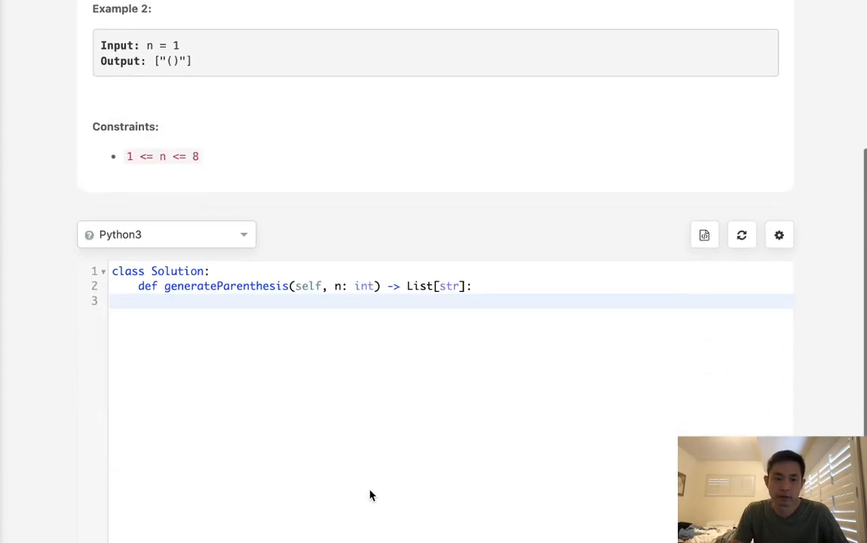
pyautogui.write('output =')
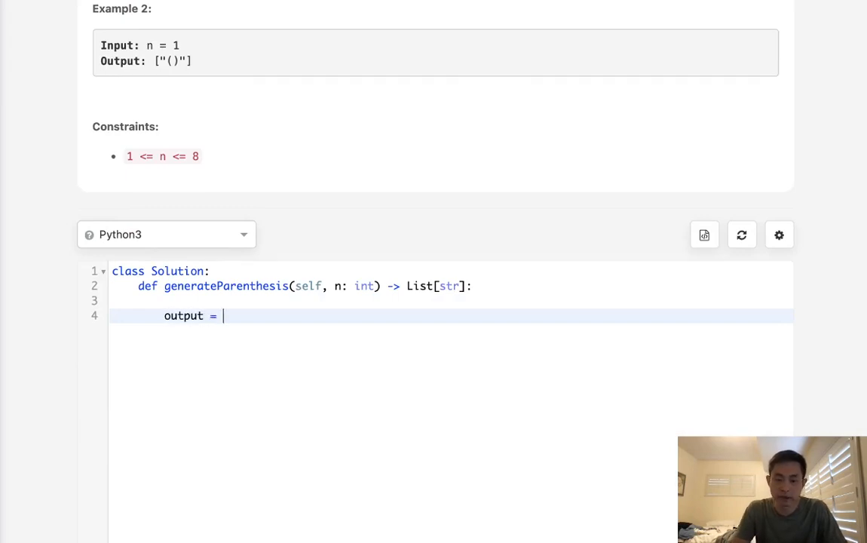
pyautogui.write('[]')
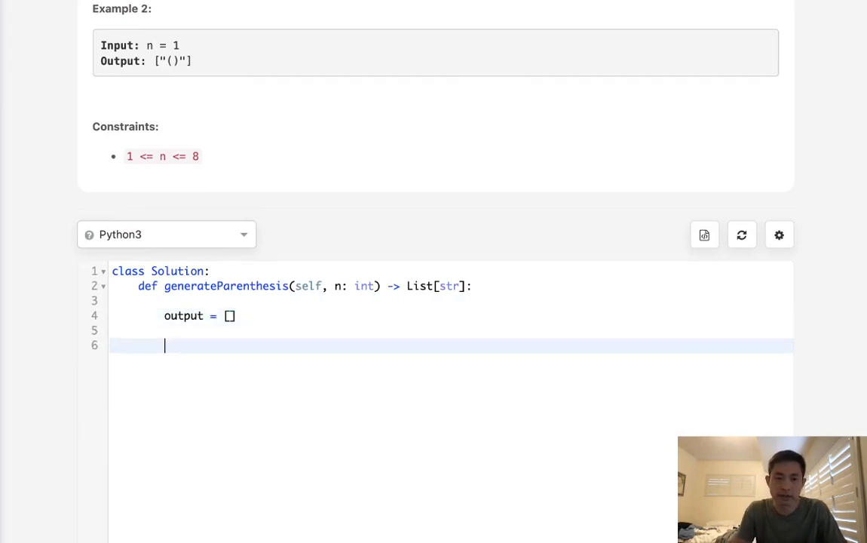
pyautogui.write('def')
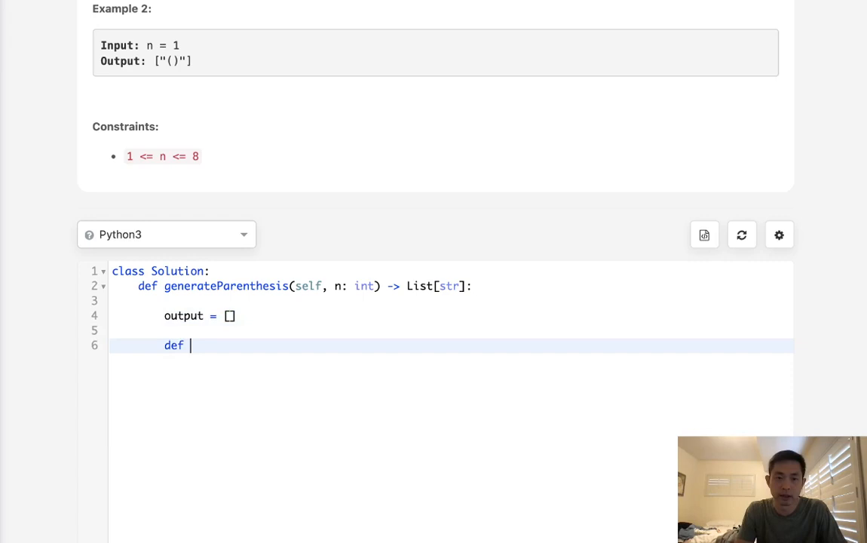
pyautogui.write('rec()')
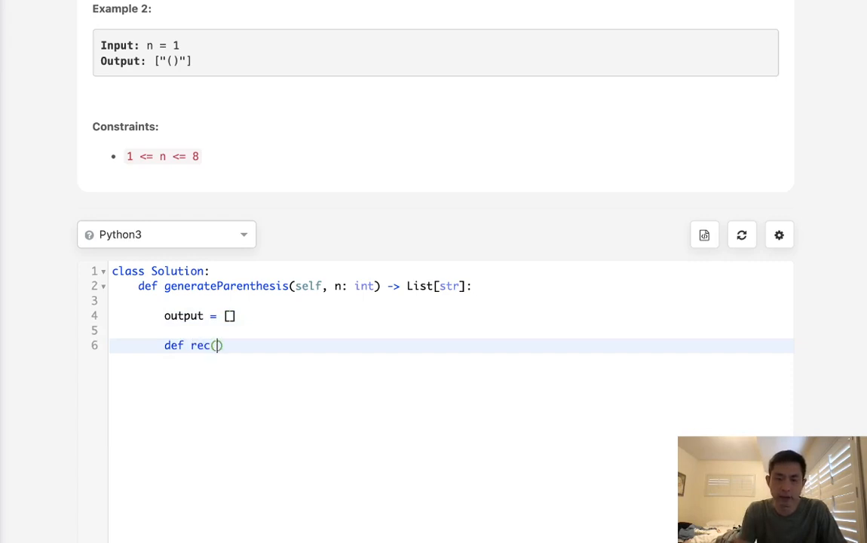
pyautogui.write('left,')
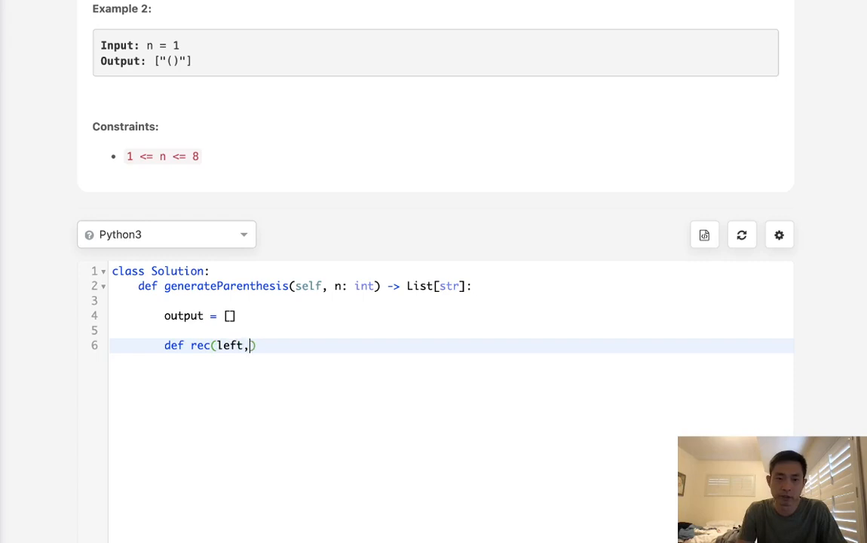
pyautogui.write('right)')
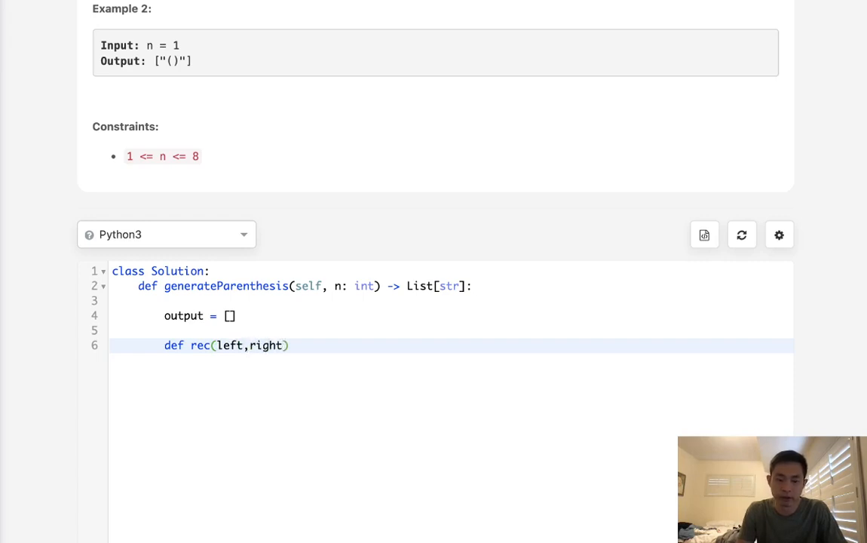
pyautogui.write(',stack,')
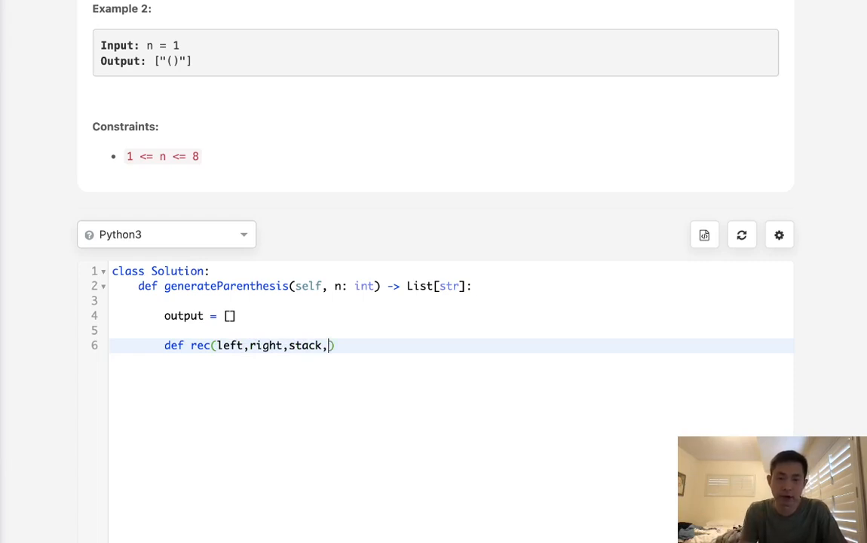
pyautogui.write('cand')
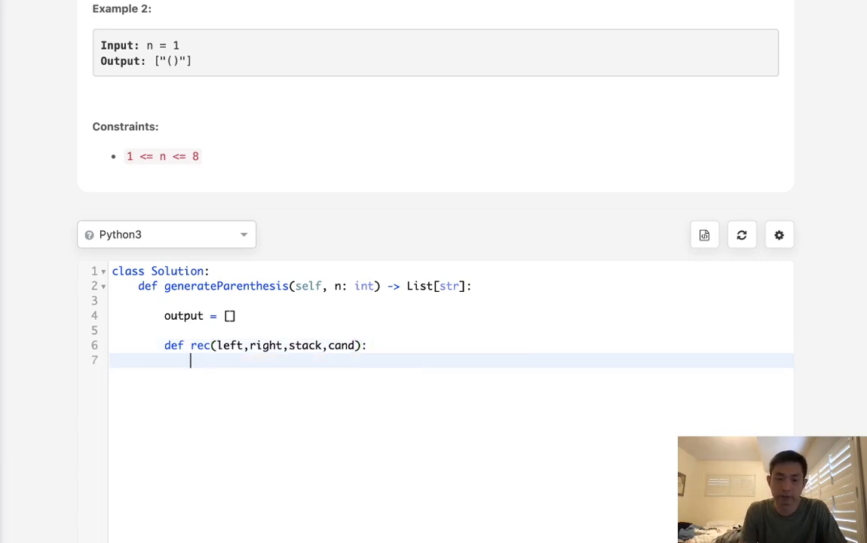
# Write the base case: if left == right == 0, append cand to output
pyautogui.write('if')
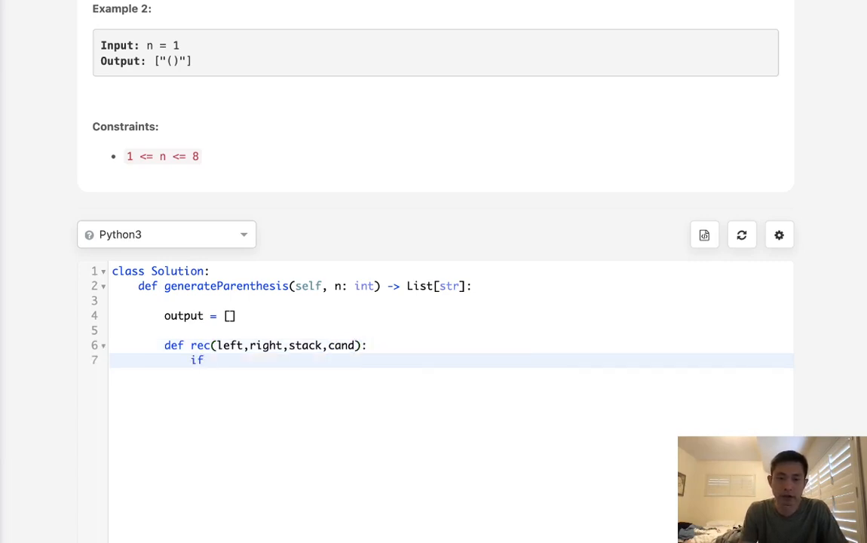
pyautogui.write('left')
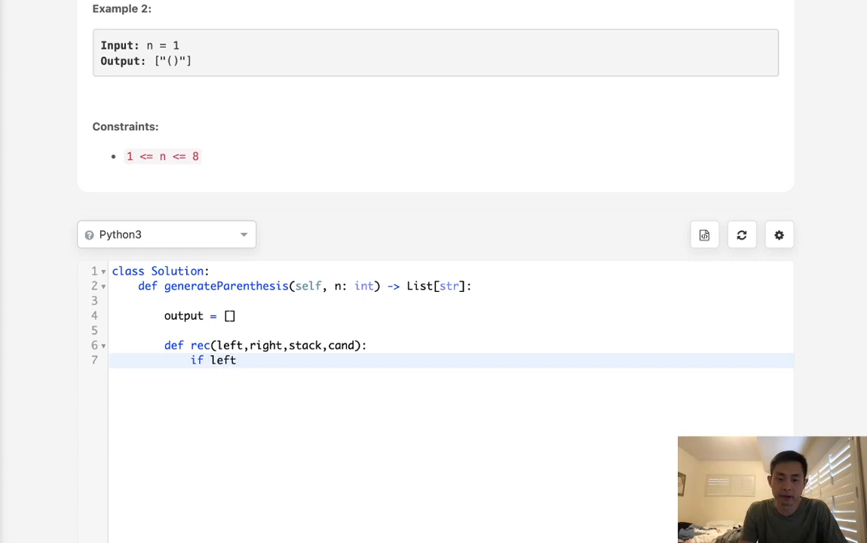
pyautogui.write('==right==0')
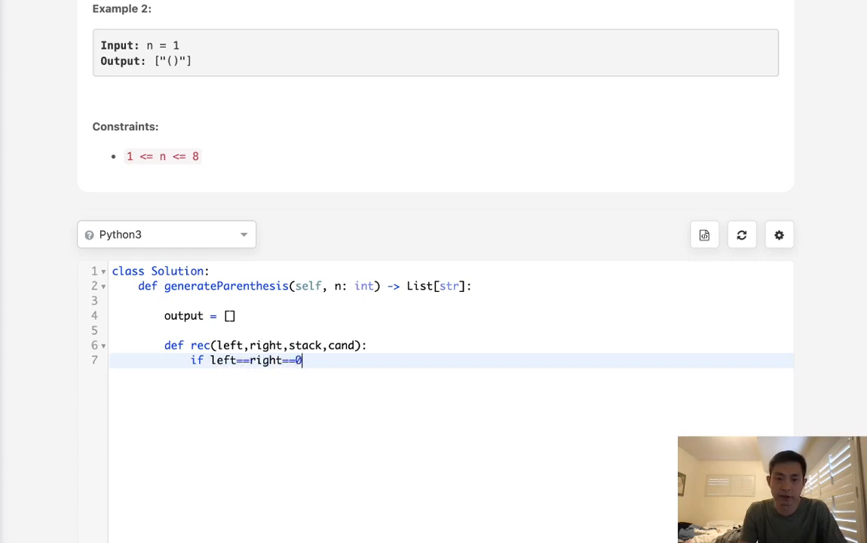
pyautogui.write(':')
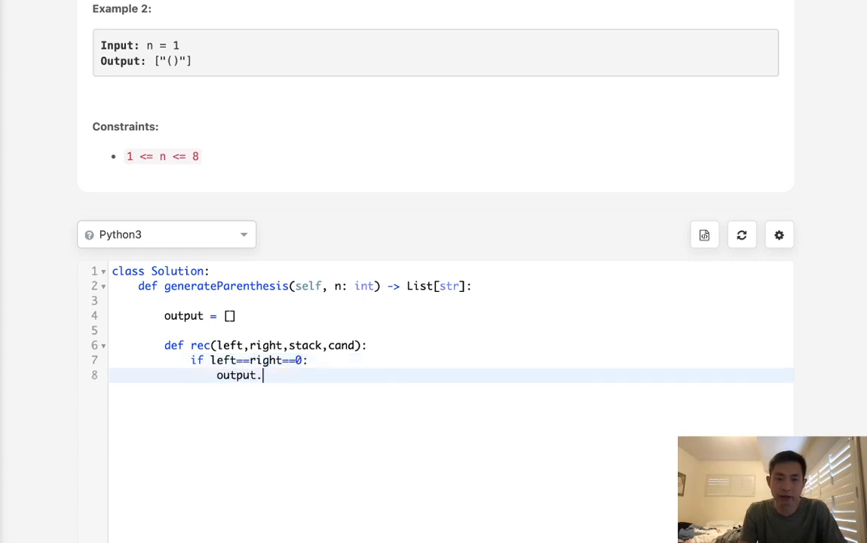
pyautogui.write('append(cand)')
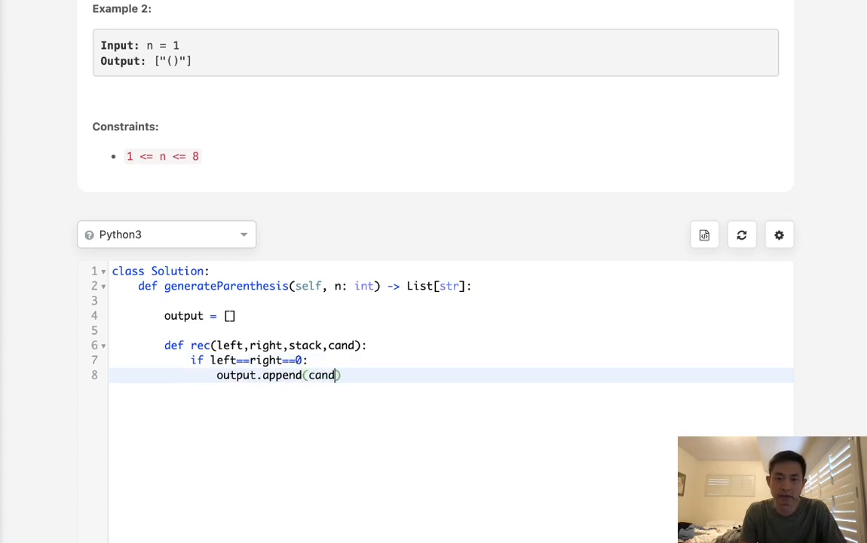
pyautogui.press('enter')
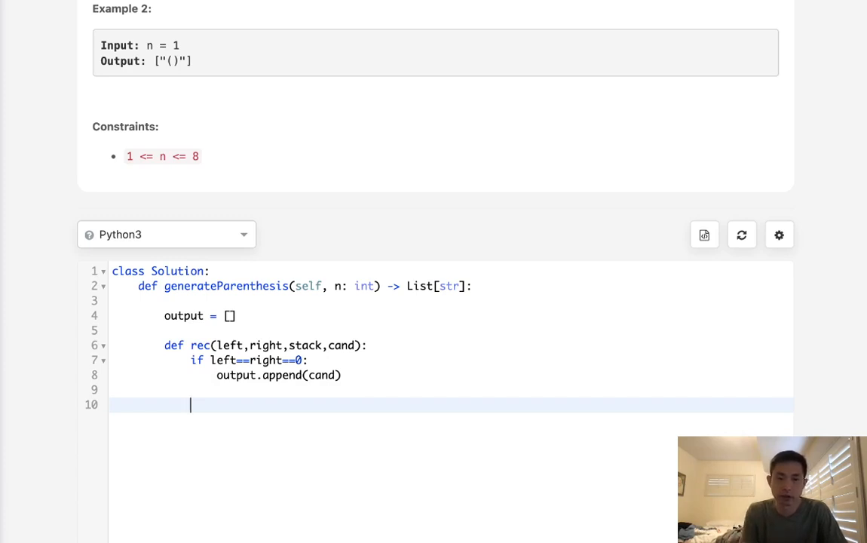
# Add the opening branch: while left remains, call rec(left-1, right, stack+1, cand+"(")
pyautogui.write('if left > 0')
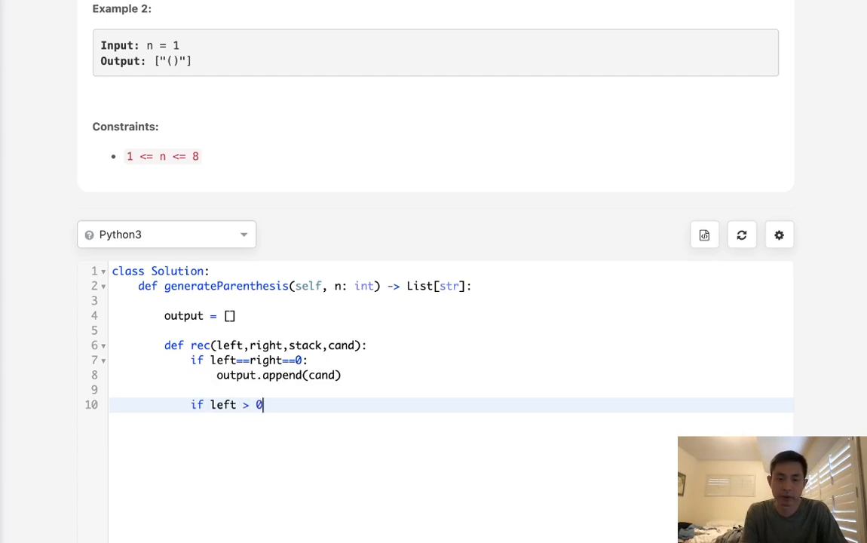
pyautogui.write(':')
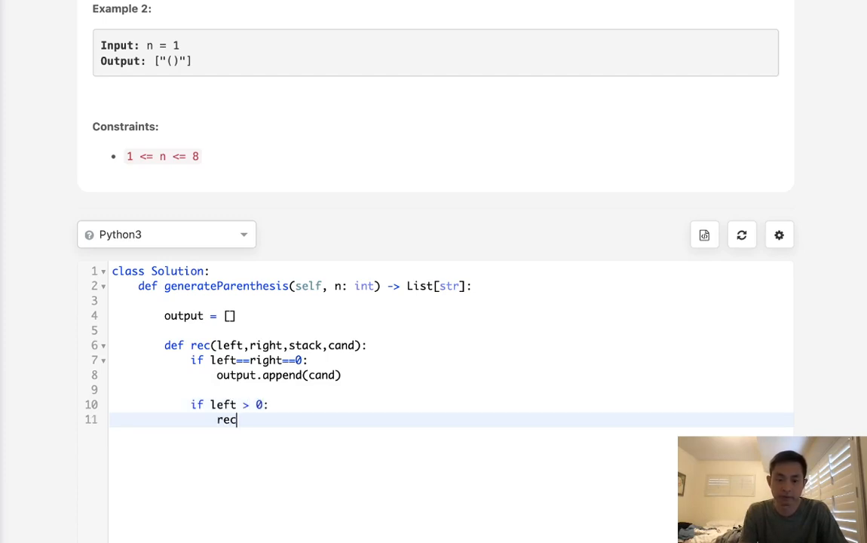
pyautogui.write('()')
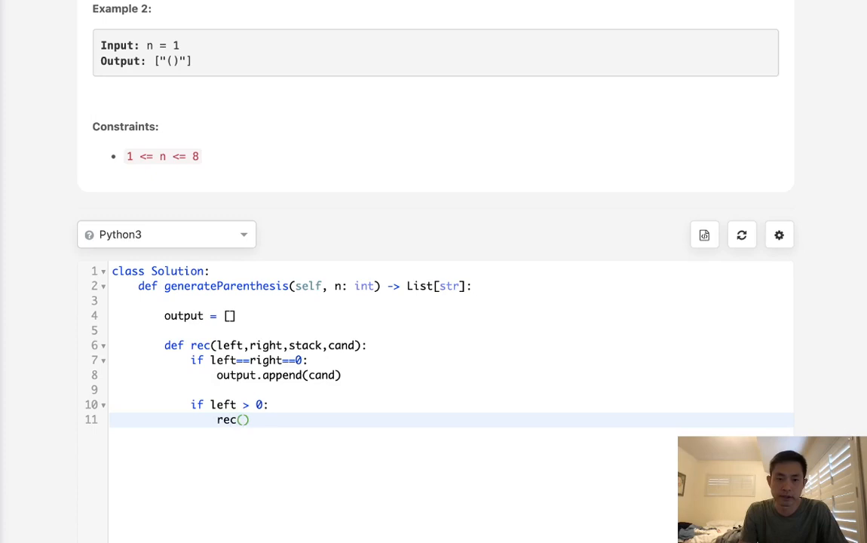
pyautogui.write('left-1,')
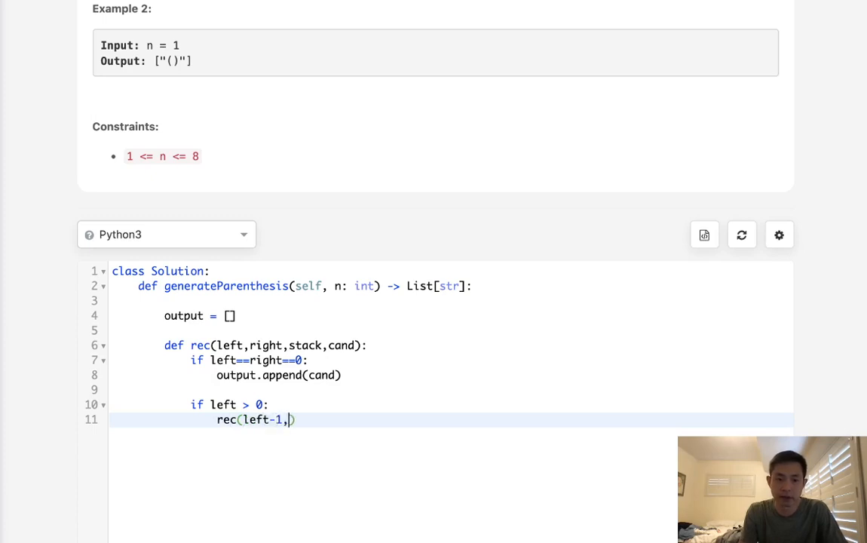
pyautogui.write('right,stack')
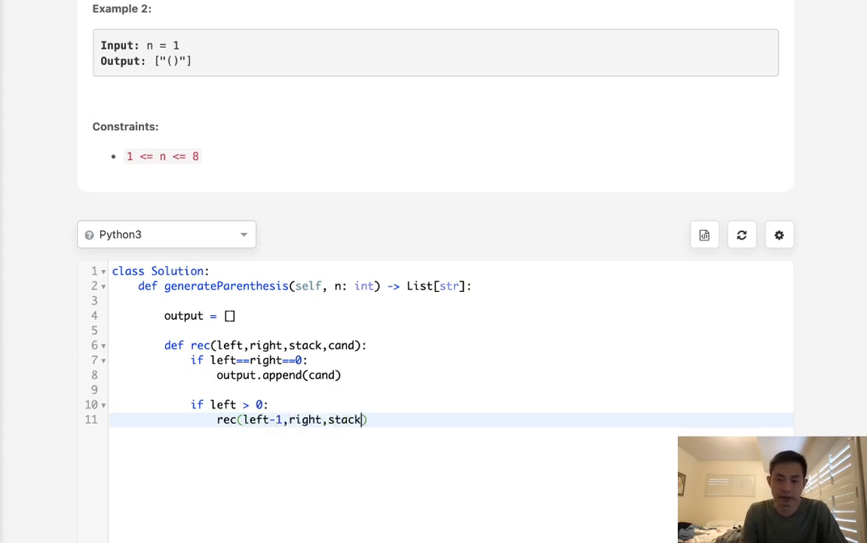
pyautogui.write('+1')
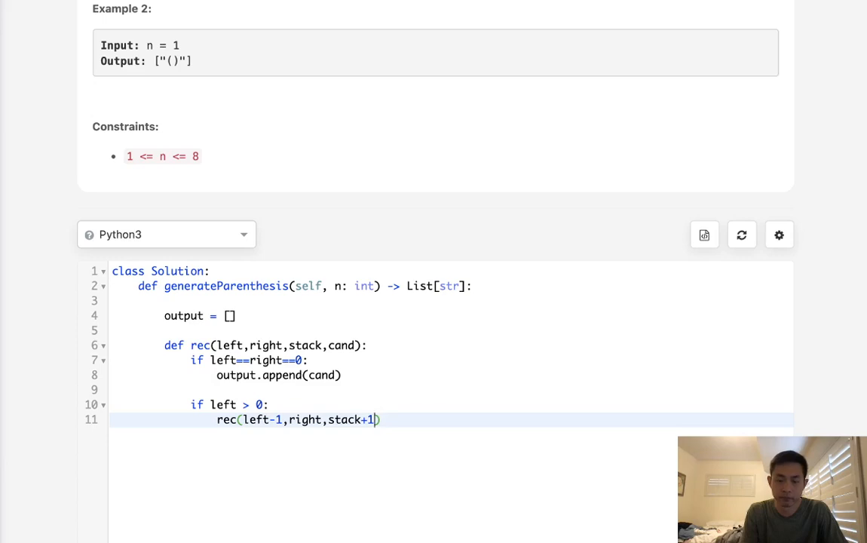
pyautogui.write(',cand+"(')
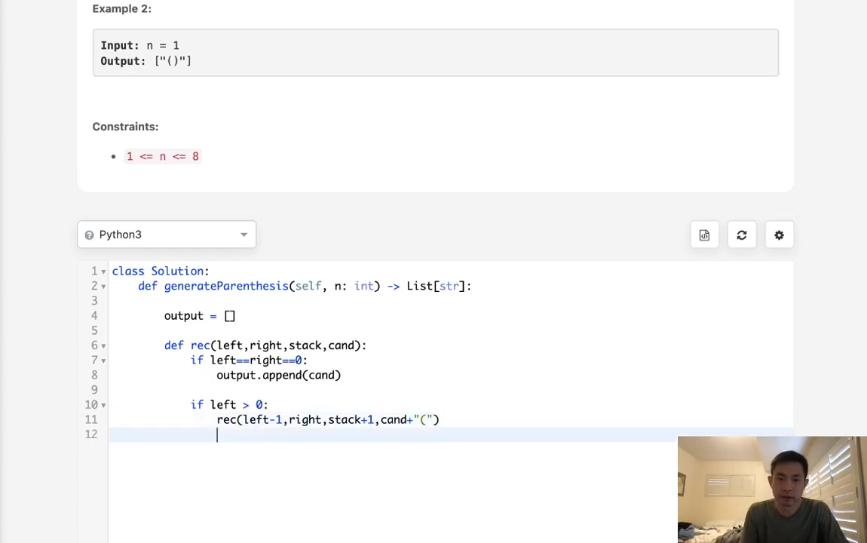
# Add the closing branch: if right > 0 and stack > 0, call rec(left, right-1, stack-1, cand+")")
pyautogui.write('if')
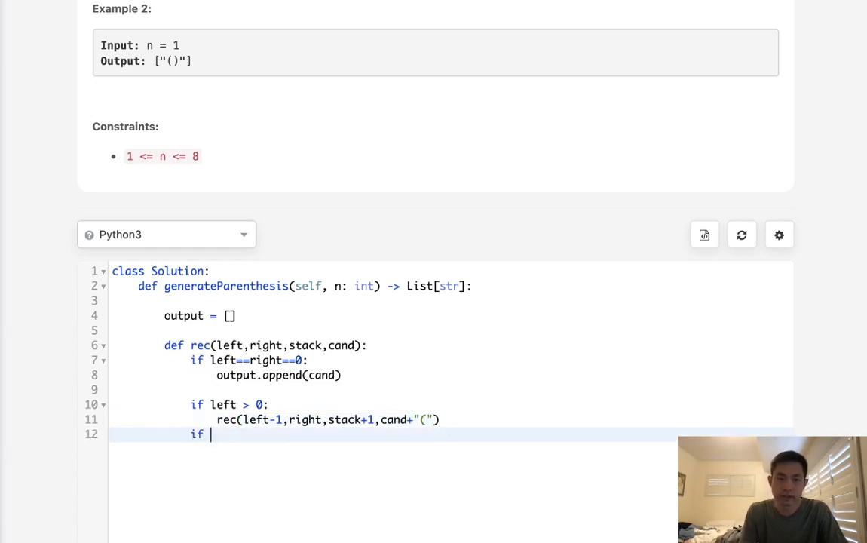
pyautogui.write('right > 0')
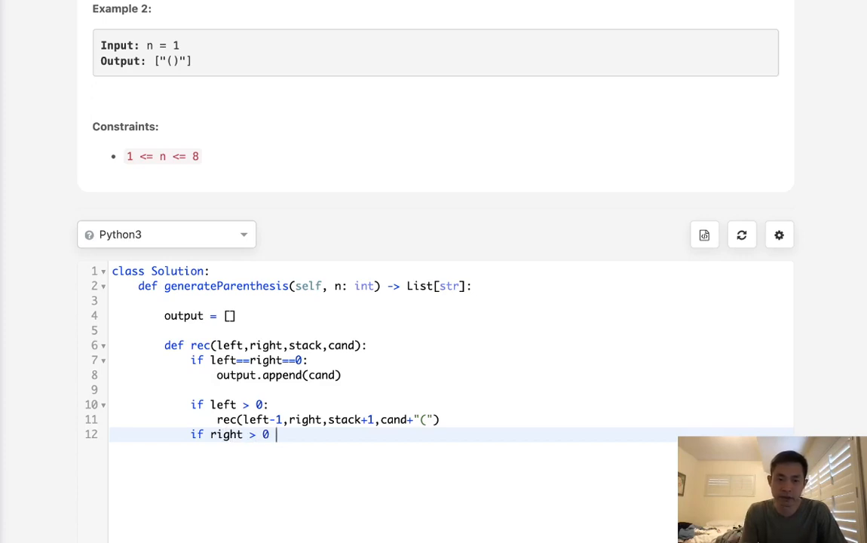
pyautogui.write('and')
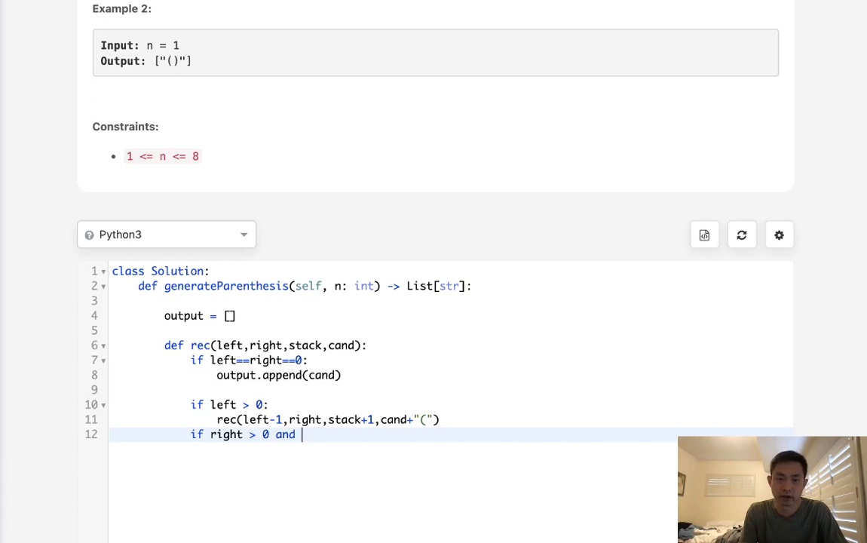
pyautogui.write('stack')
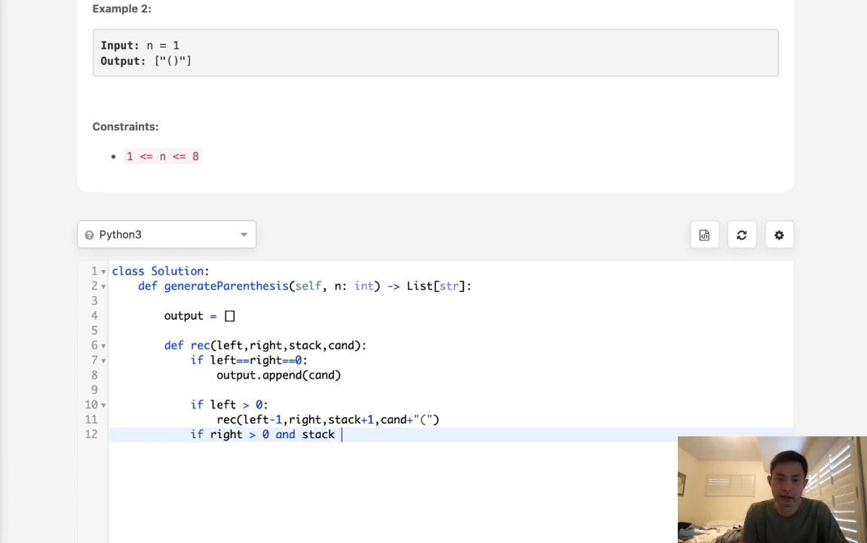
pyautogui.write('> 0')
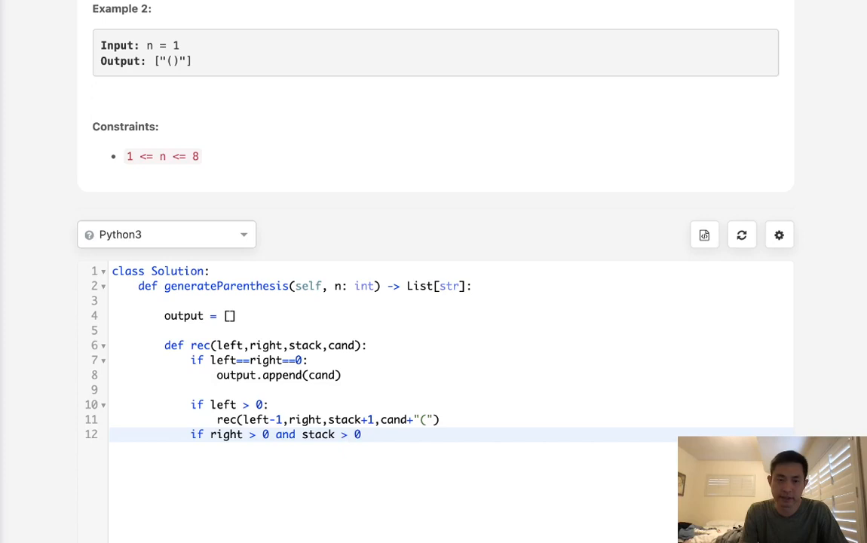
pyautogui.write(':')
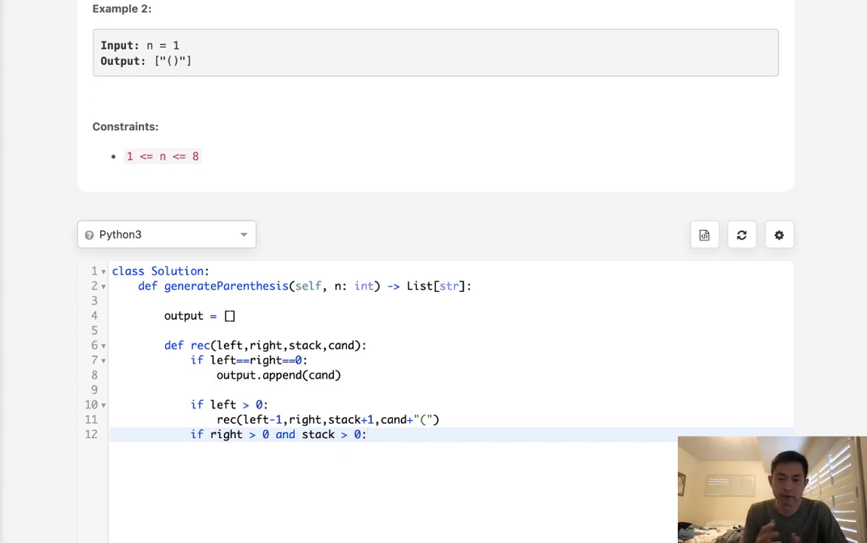
pyautogui.press('enter')
pyautogui.write('rec(lef')
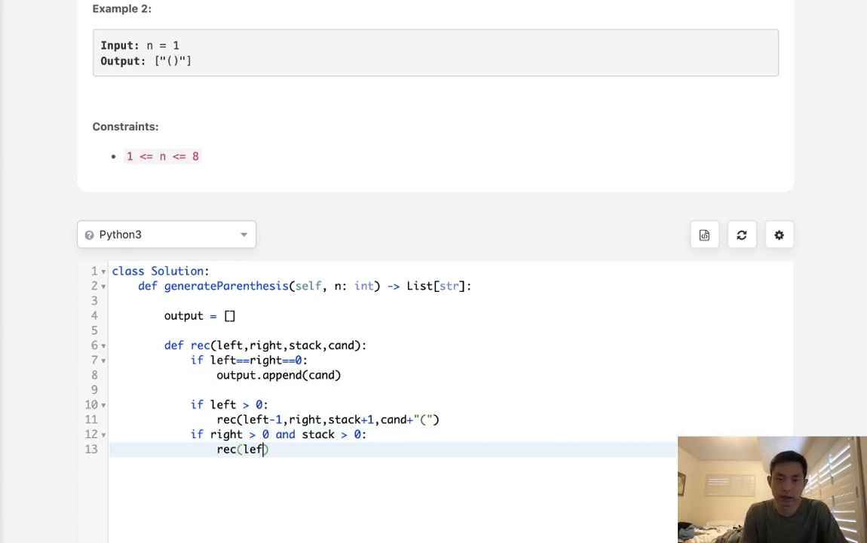
pyautogui.write('t,right-1,stack-1,st')
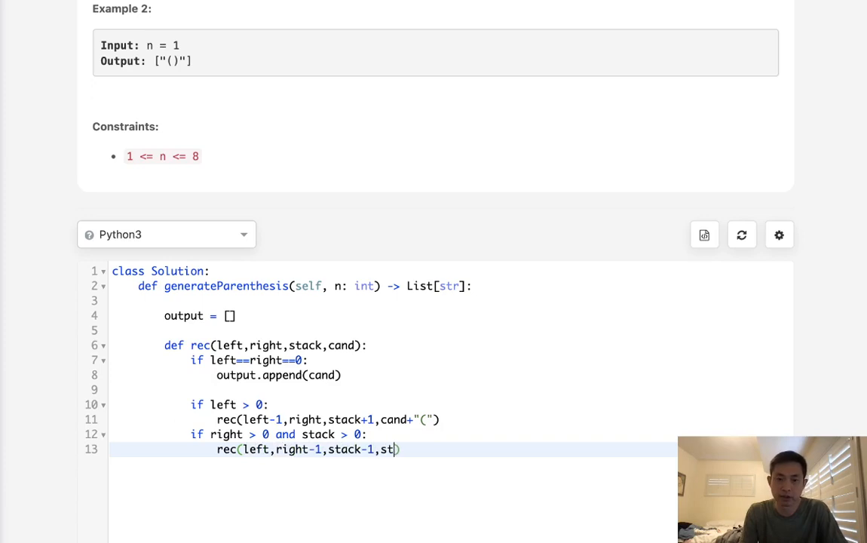
pyautogui.write('and+"')
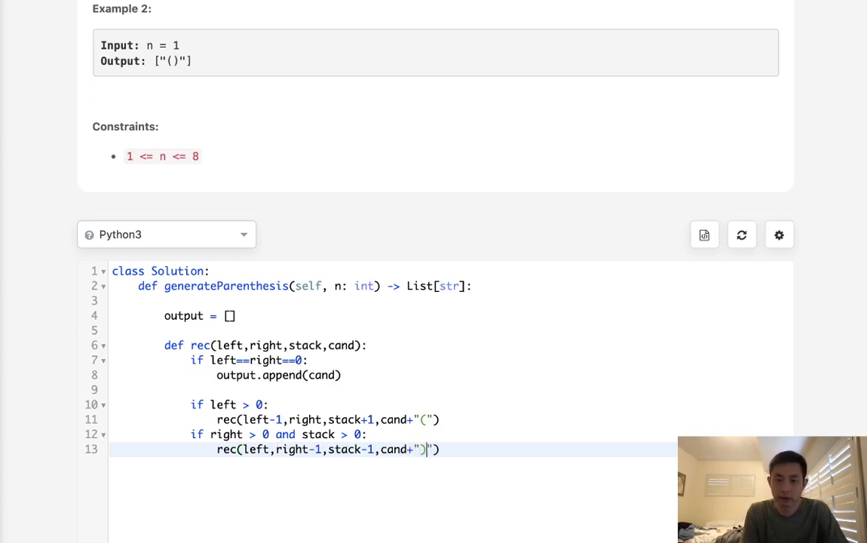
pyautogui.press('enter')
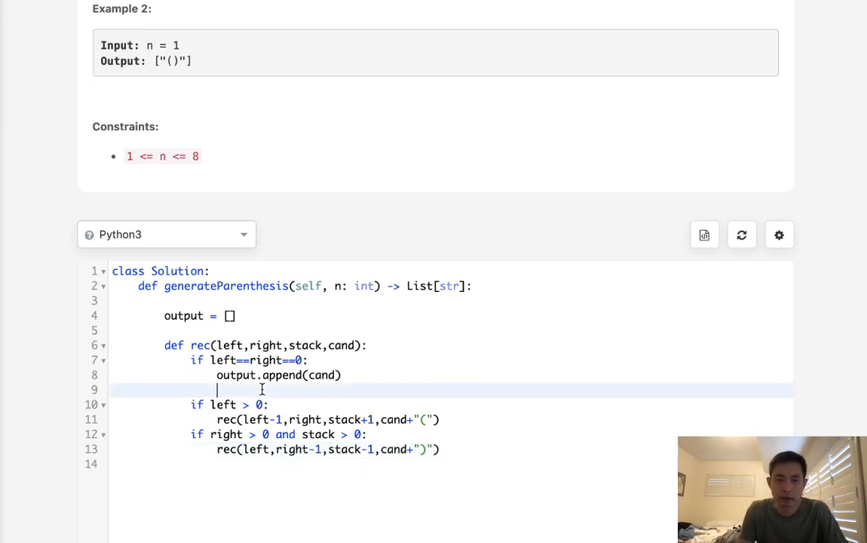
# Add 'return' after saving cand, then call rec(n, n, 0, "") and return output
pyautogui.write('return')
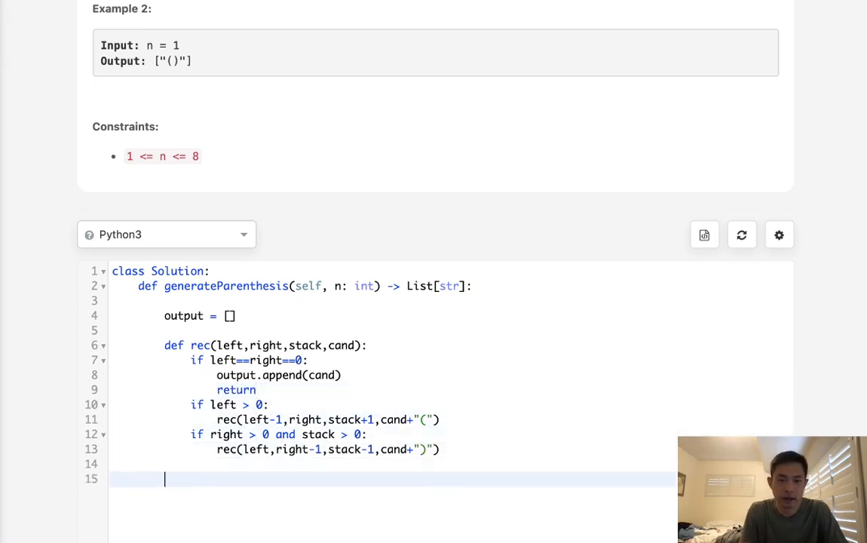
pyautogui.write('rec()')
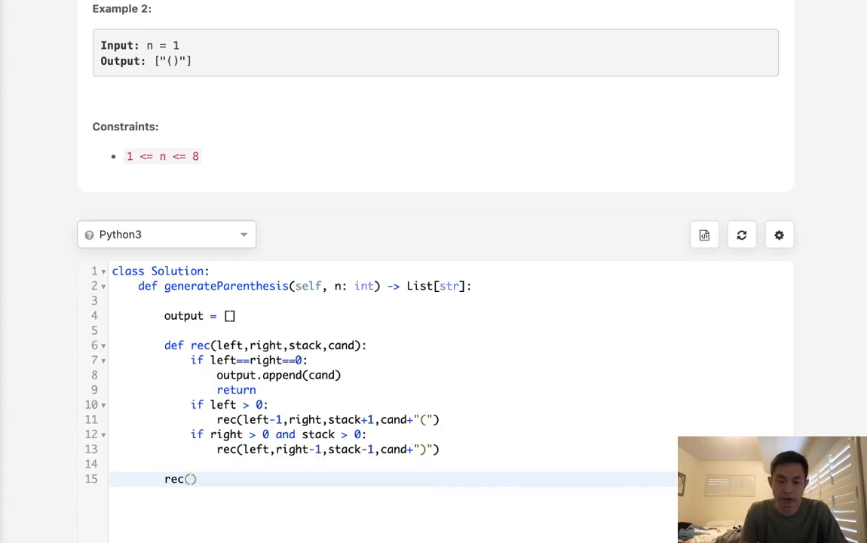
pyautogui.write('n')
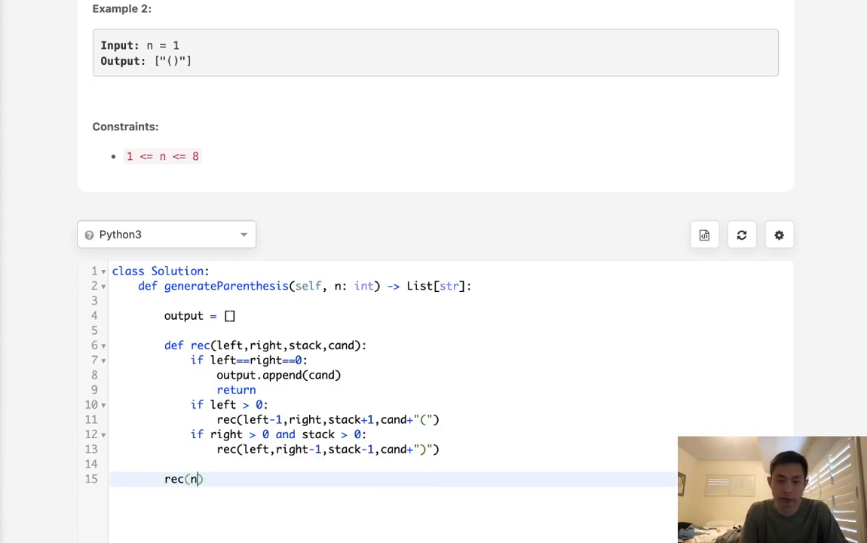
pyautogui.write(',')
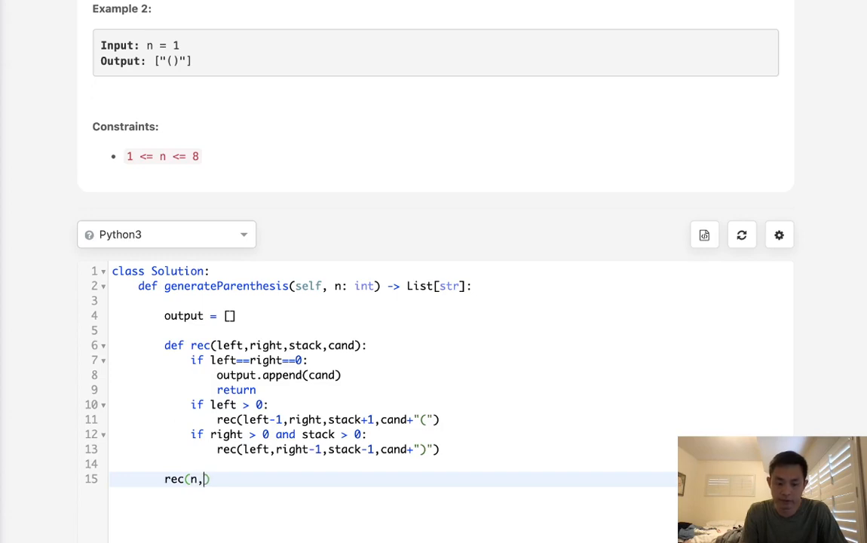
pyautogui.write('n,0')
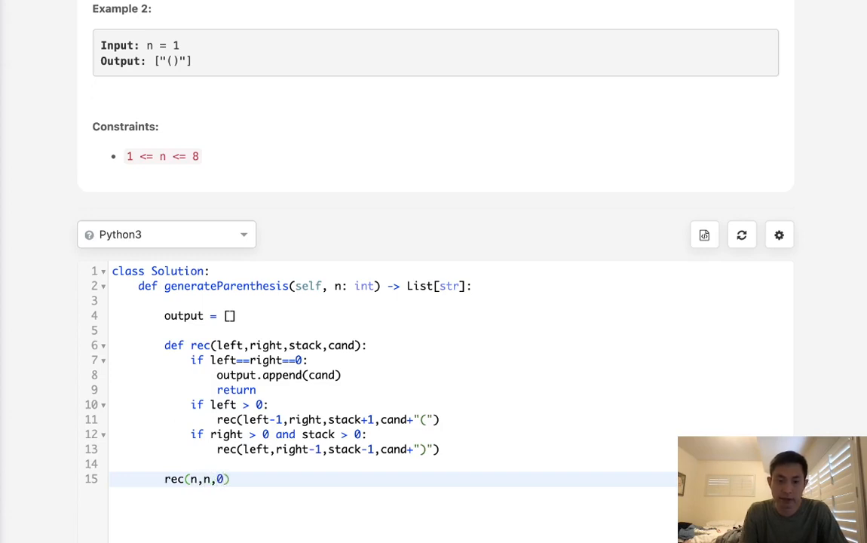
pyautogui.write('""')
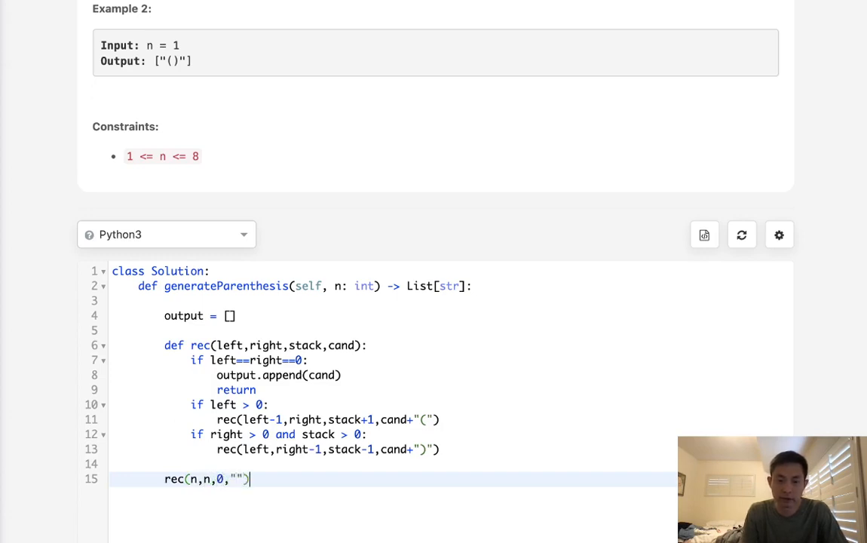
pyautogui.write('return o')
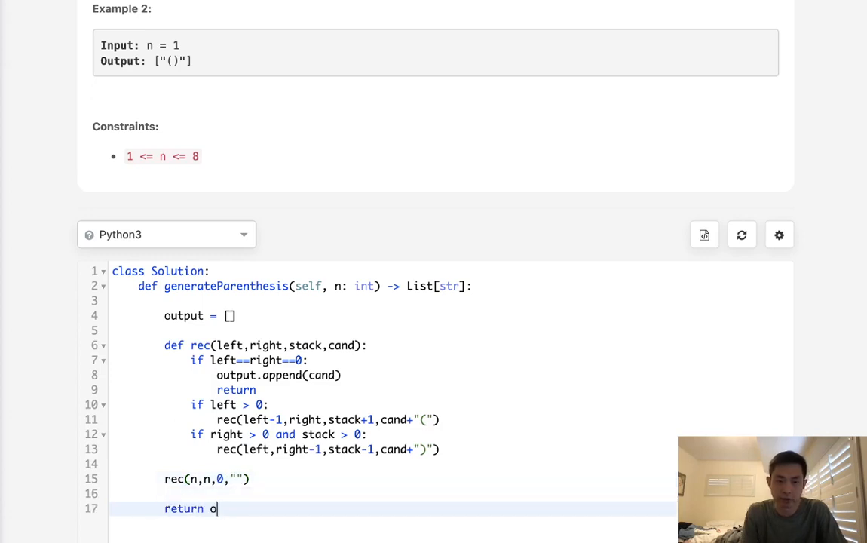
pyautogui.write('utput')
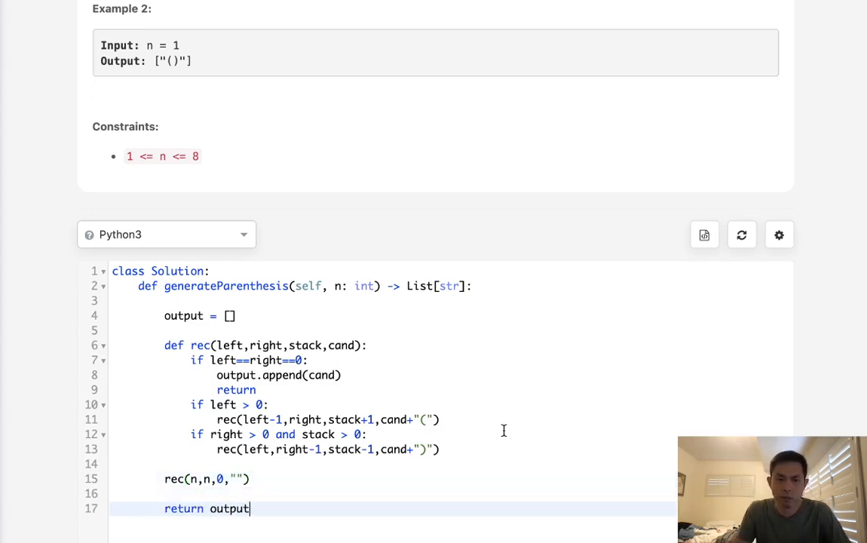
# Scroll below the editor and submit the Generate Parentheses solution
pyautogui.scroll(-3)
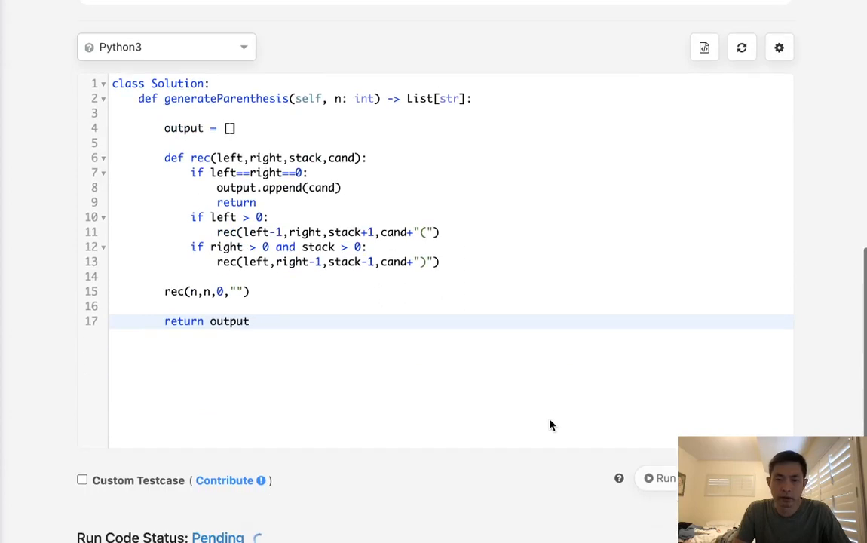
pyautogui.click(661, 478)
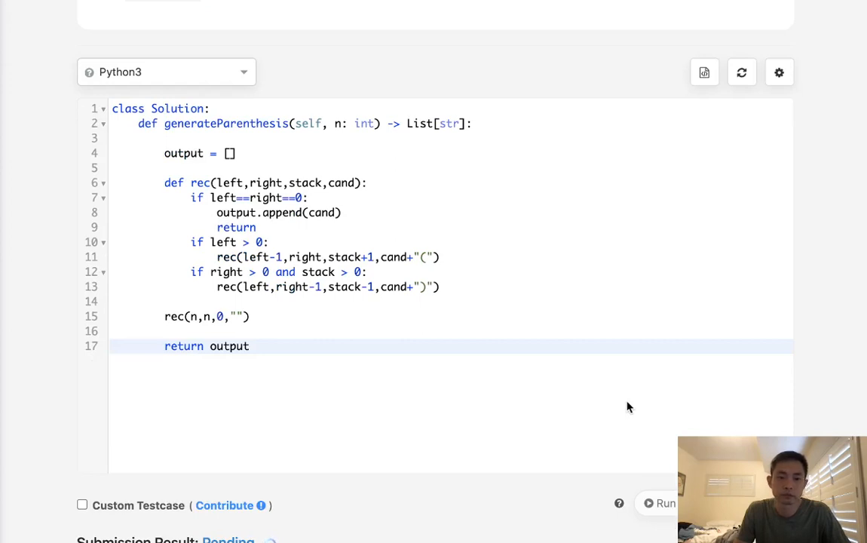
# View the Submission Result showing the solution Accepted
pyautogui.click(665, 503)
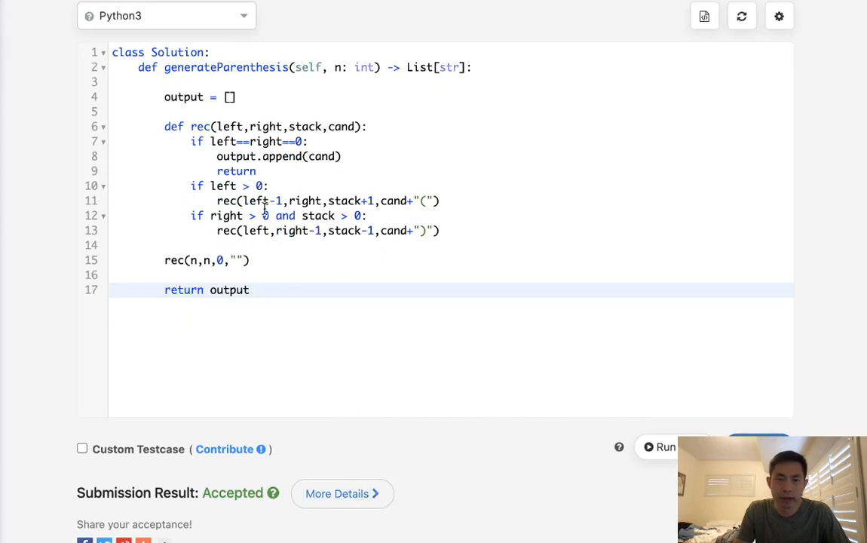
pyautogui.moveTo(359, 154)
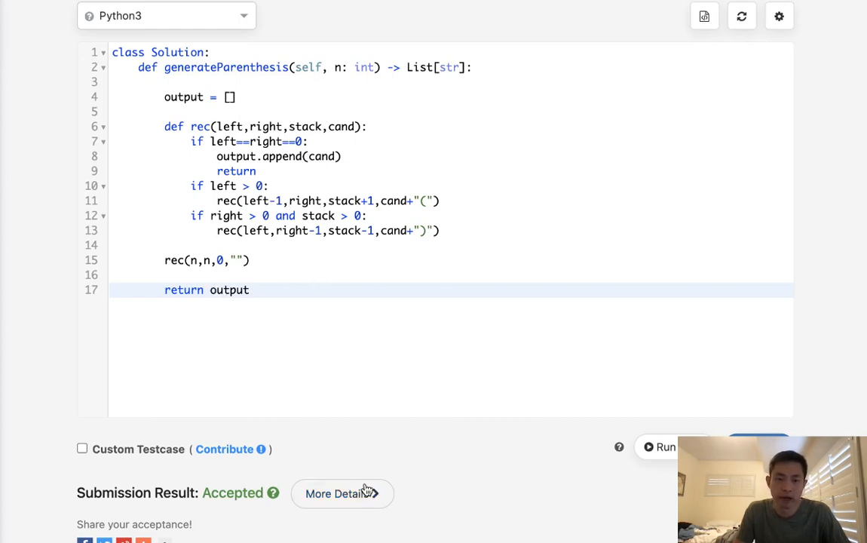
pyautogui.click(337, 493)
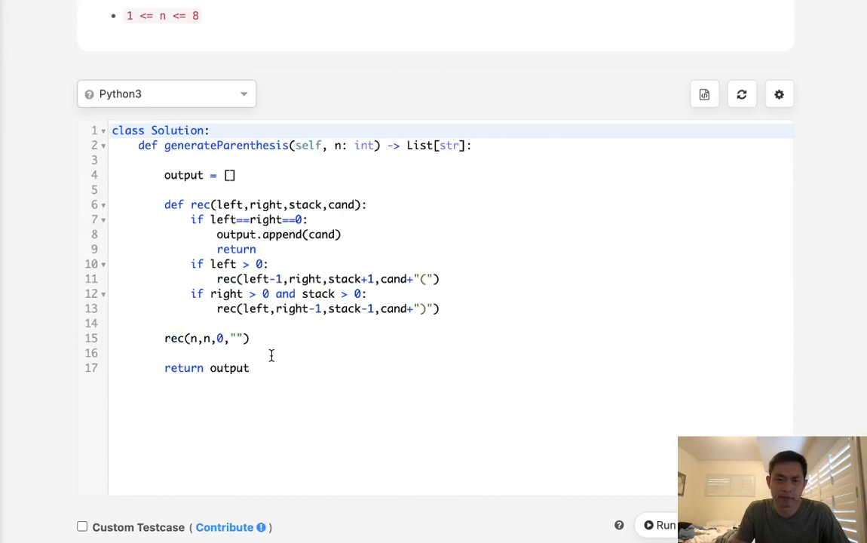
pyautogui.moveTo(352, 372)
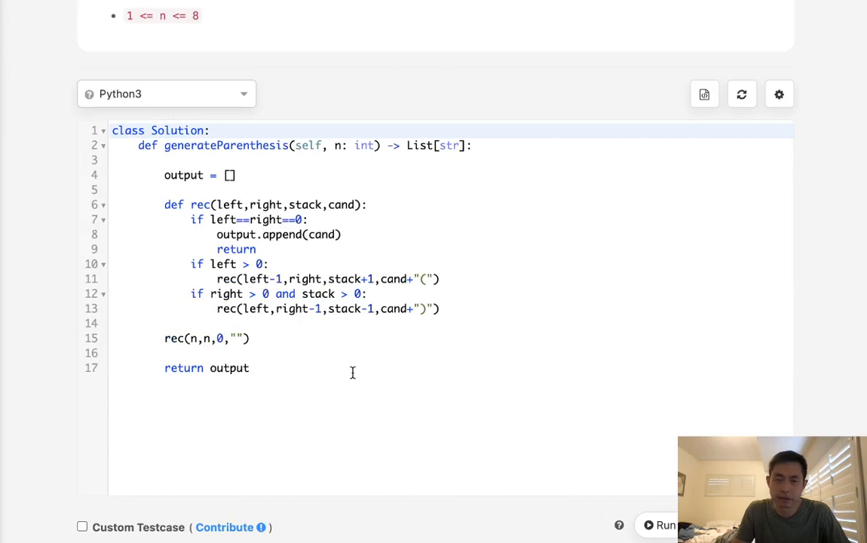
pyautogui.moveTo(347, 369)
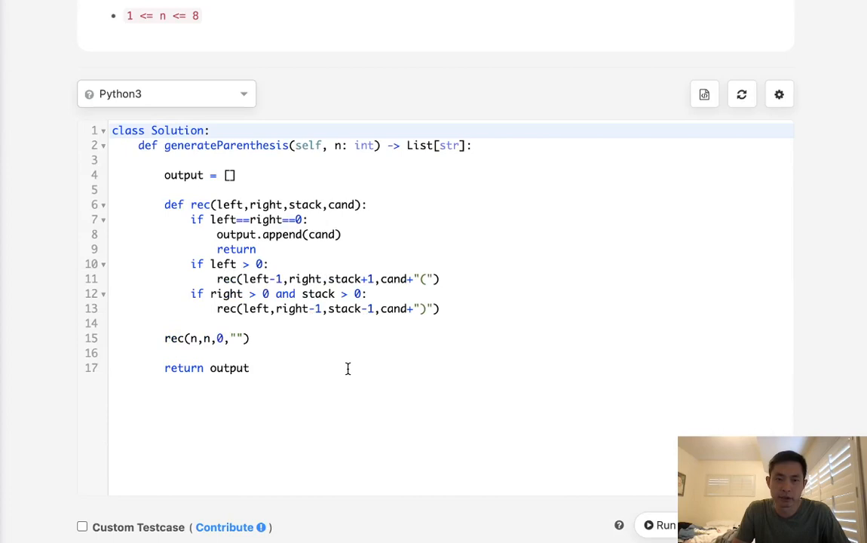